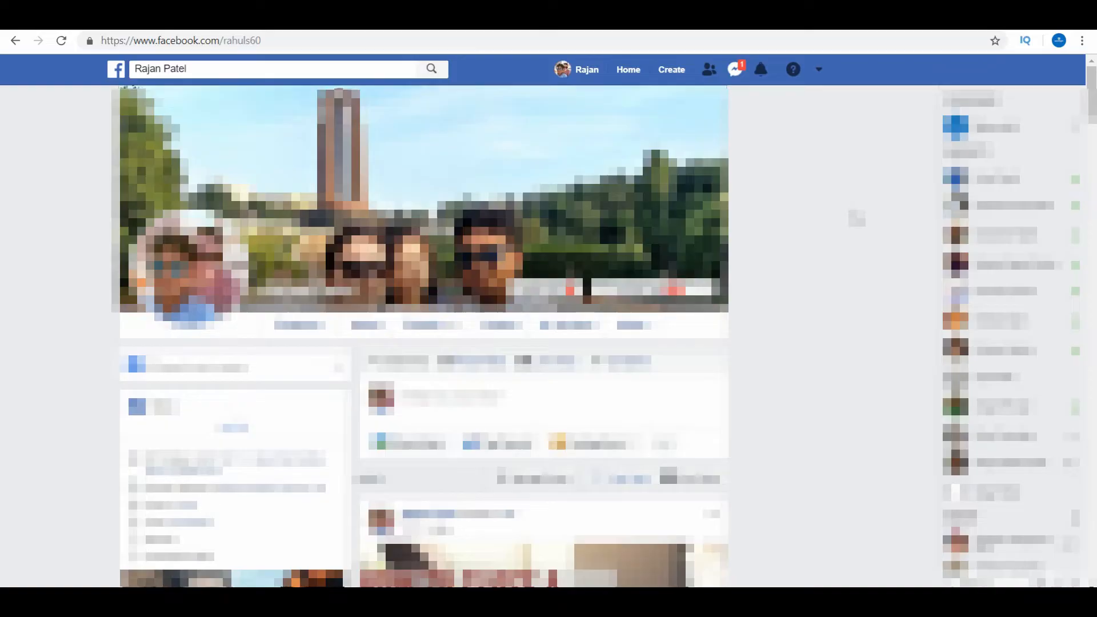
mouse_move(792, 69)
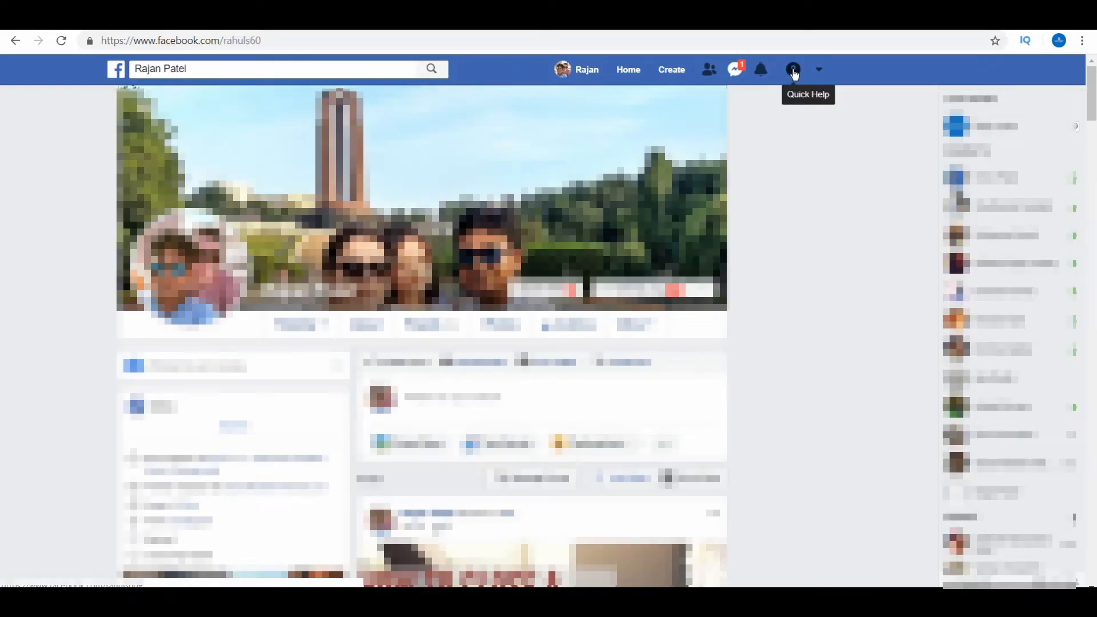
Open Privacy Shortcuts from the Quick Help (?) menu
left_click(792, 69)
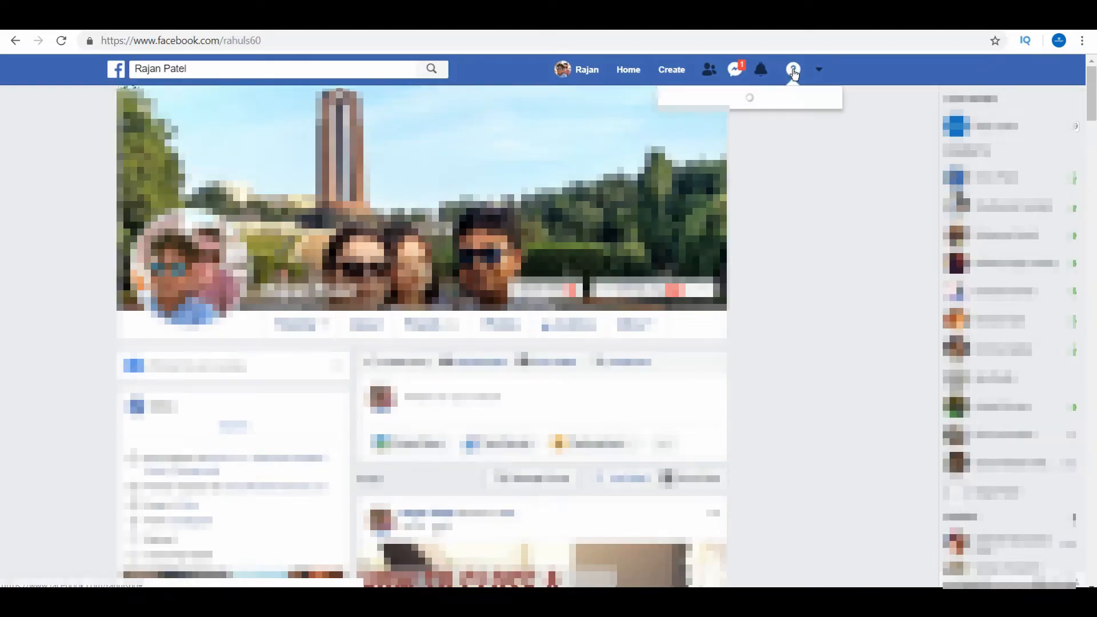
left_click(793, 70)
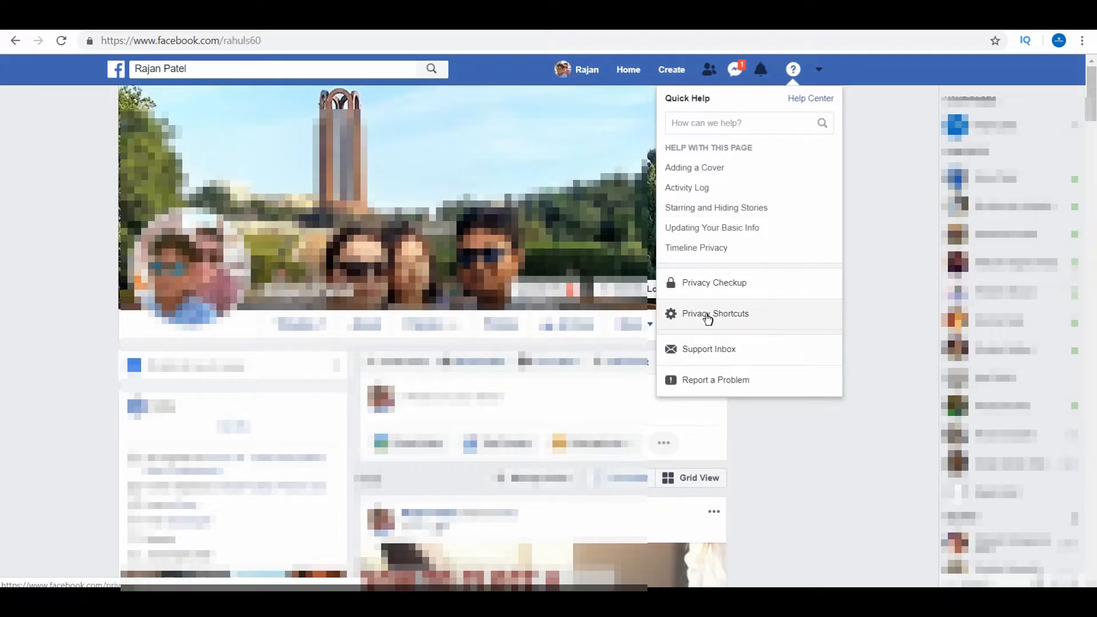
left_click(709, 316)
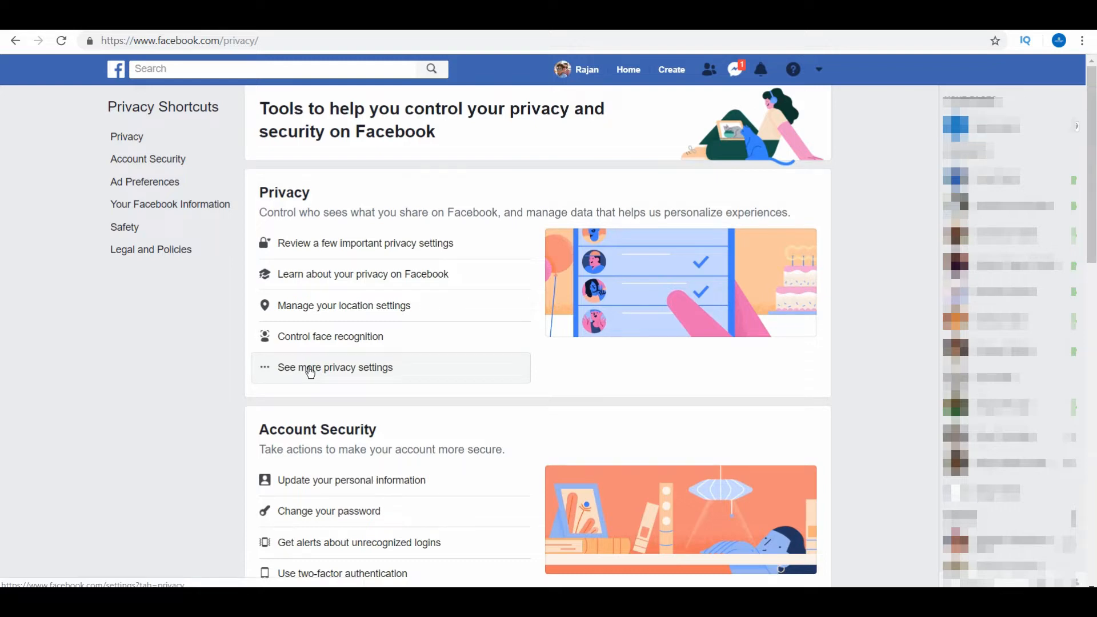
Go to the full Privacy Settings and Tools page via 'See more privacy settings'
left_click(336, 367)
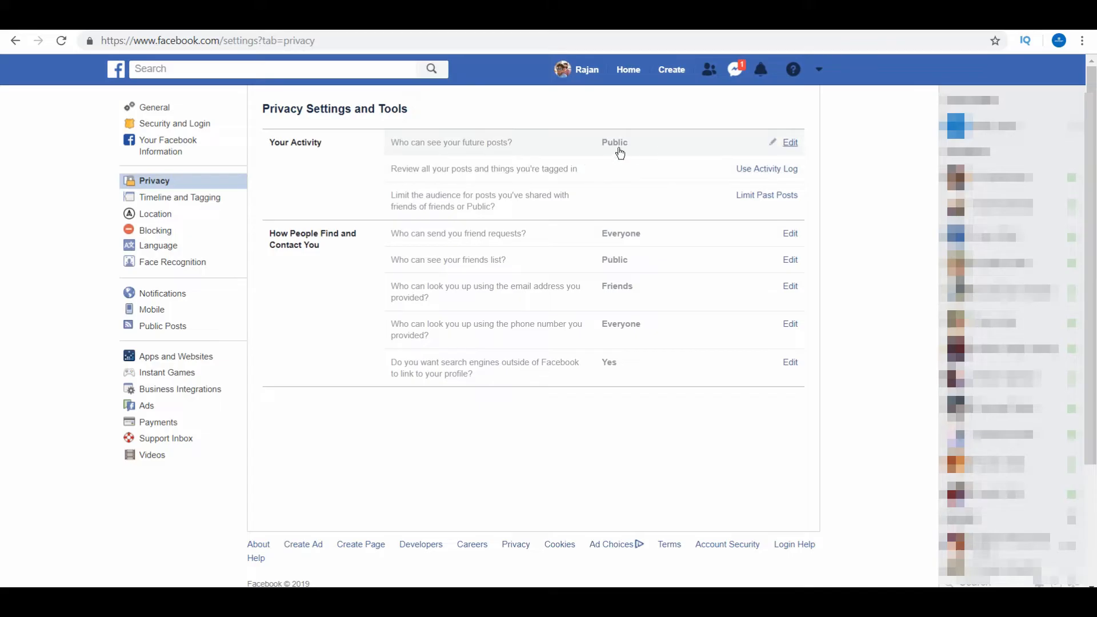
mouse_move(791, 142)
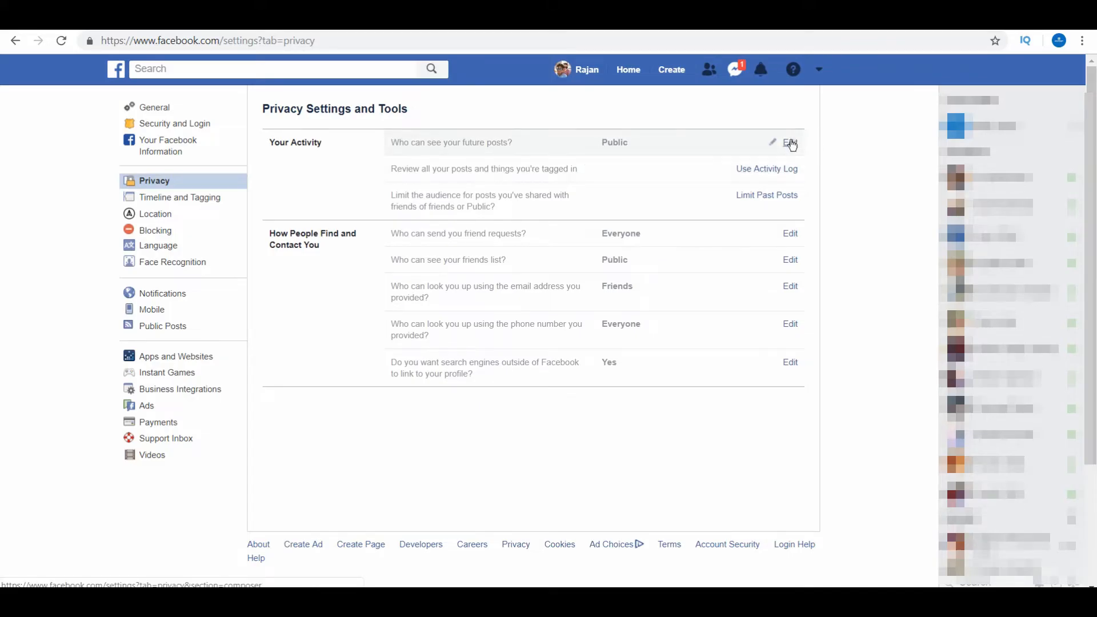
Change the audience for future posts from Public to Friends
left_click(789, 142)
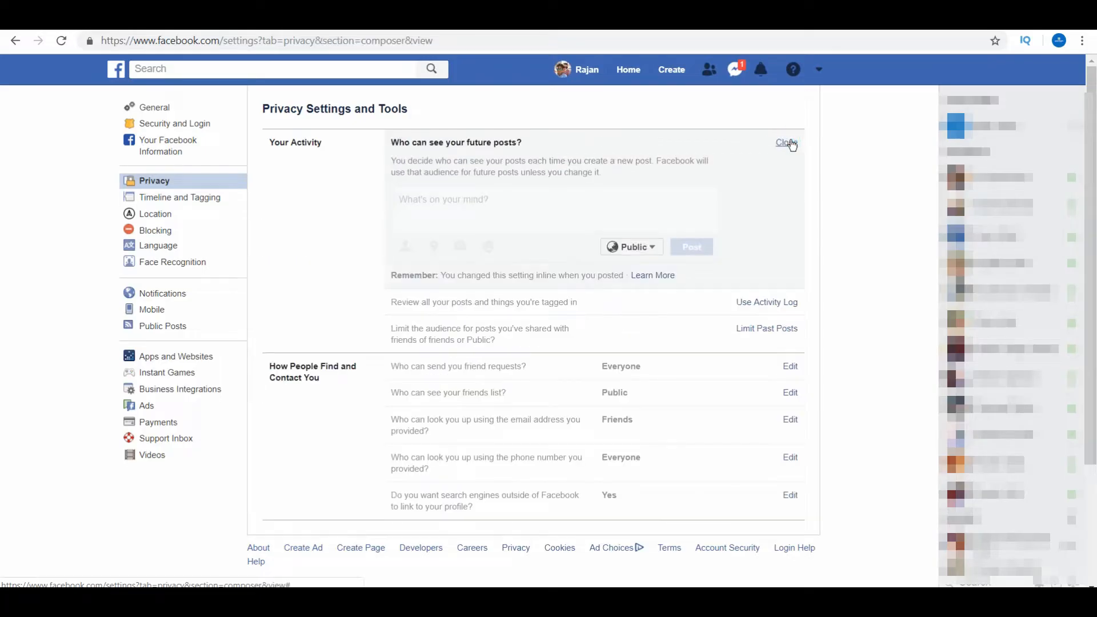
left_click(631, 247)
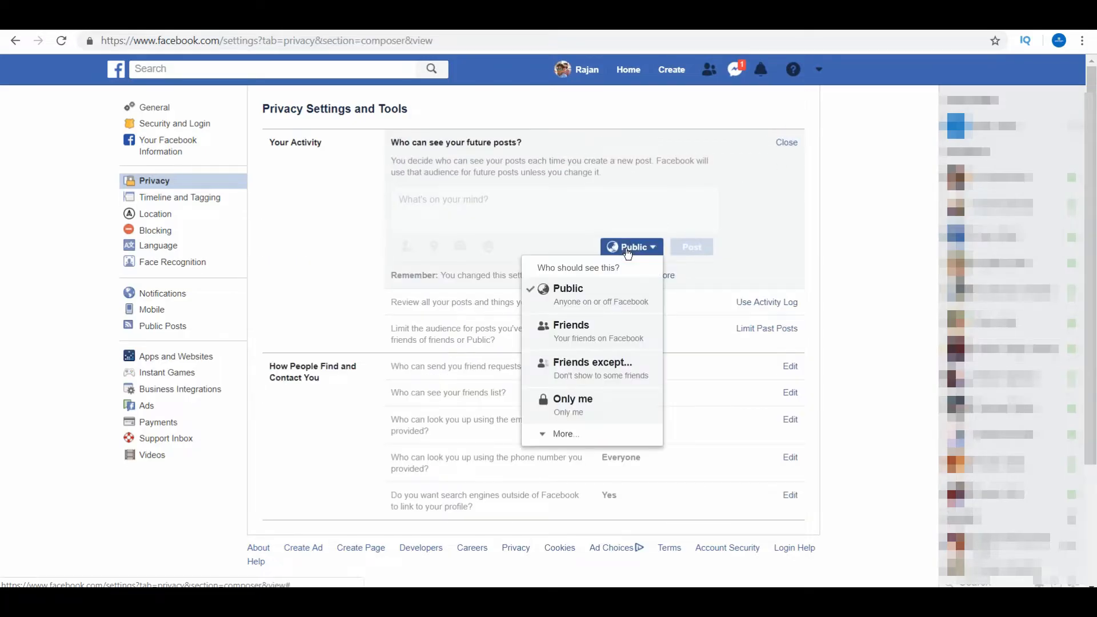
mouse_move(584, 329)
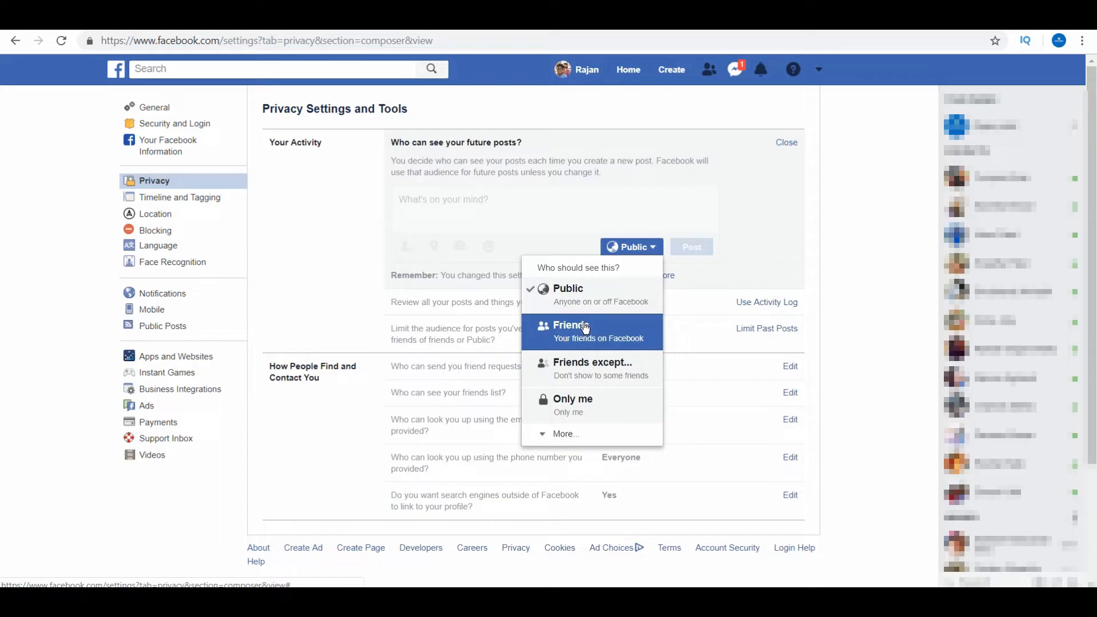
mouse_move(593, 375)
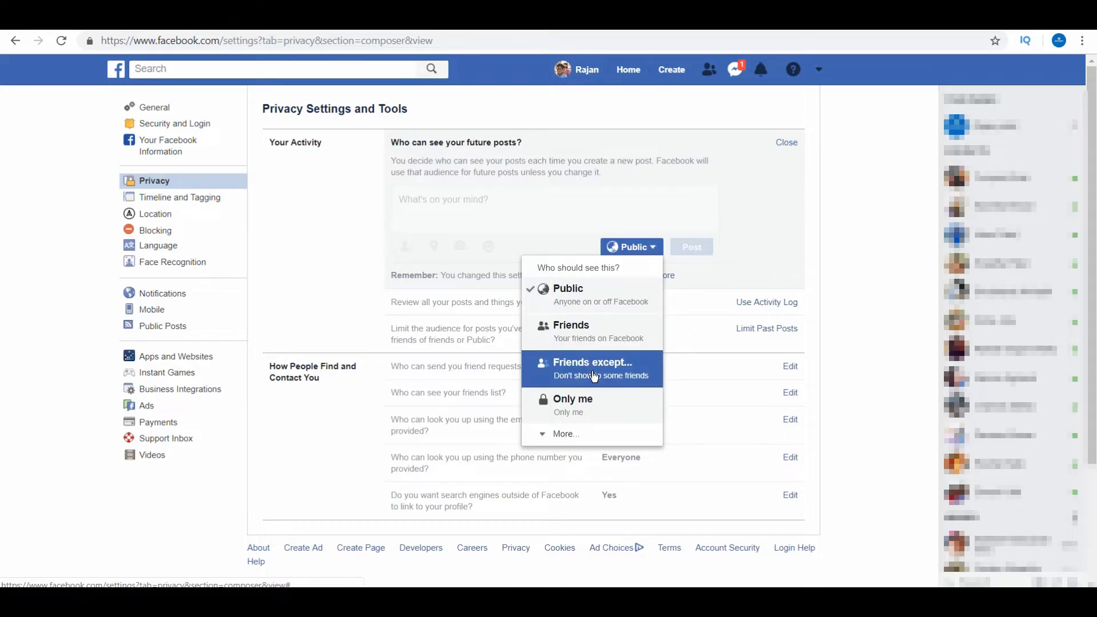
mouse_move(588, 410)
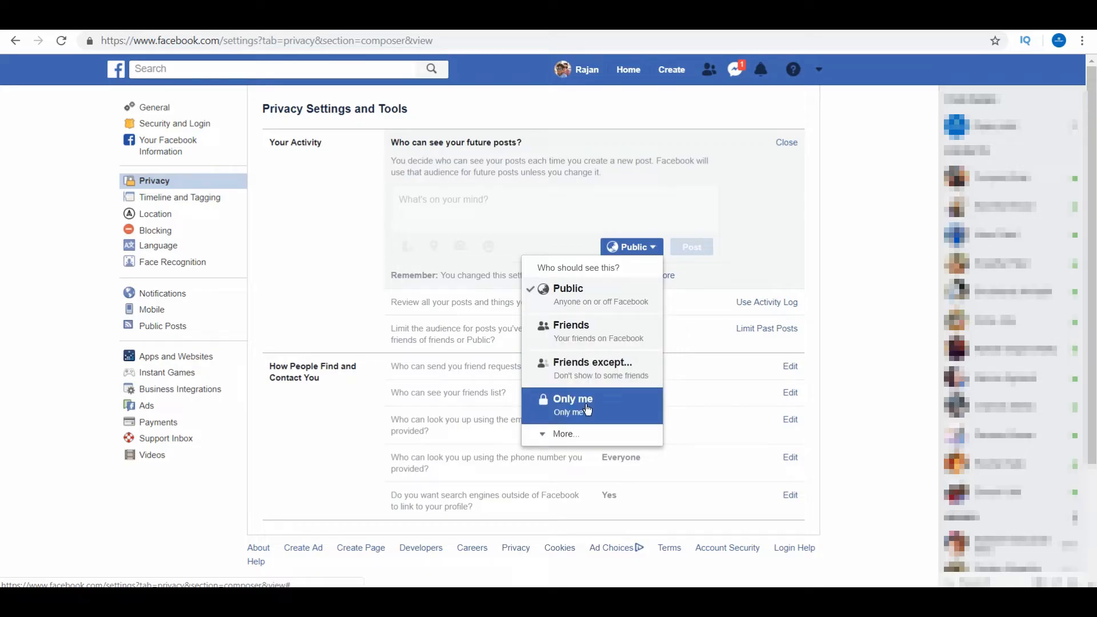
left_click(571, 325)
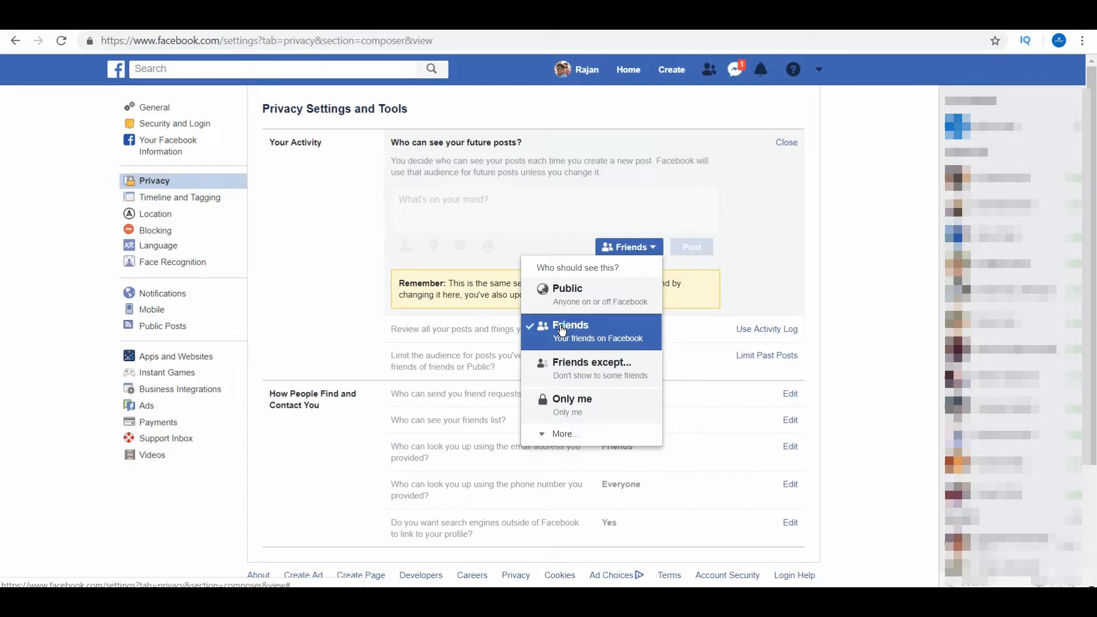
left_click(569, 325)
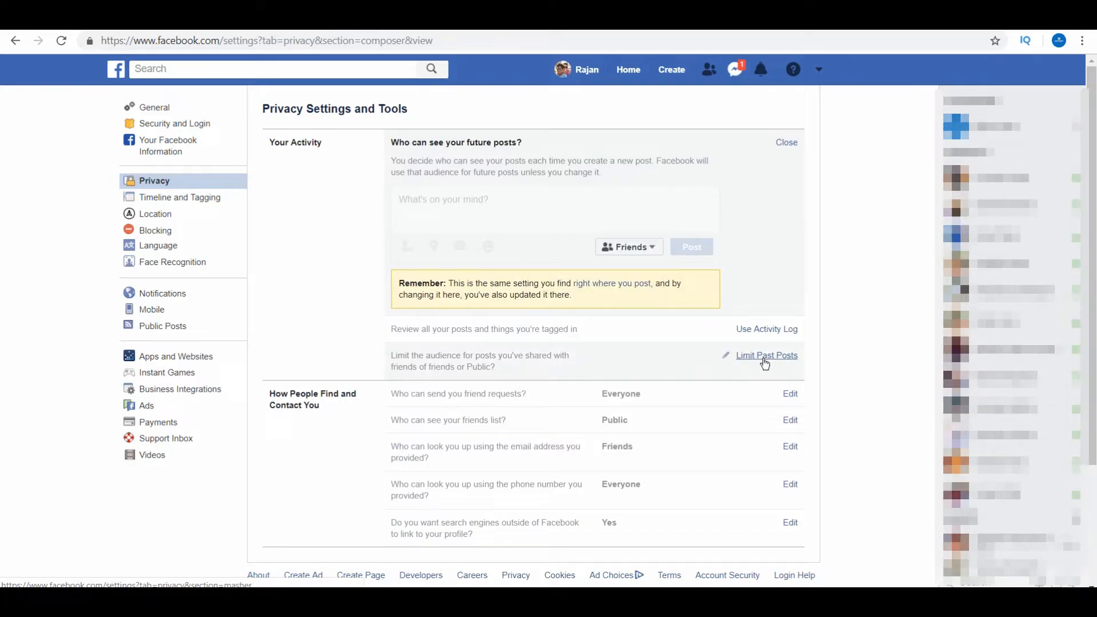
mouse_move(778, 360)
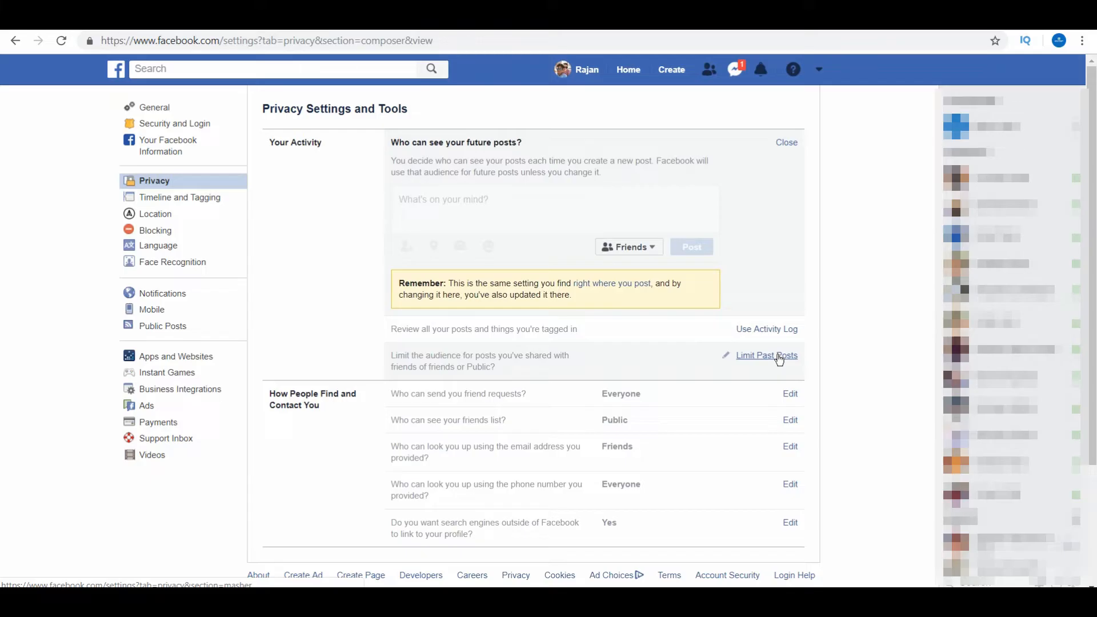
mouse_move(801, 360)
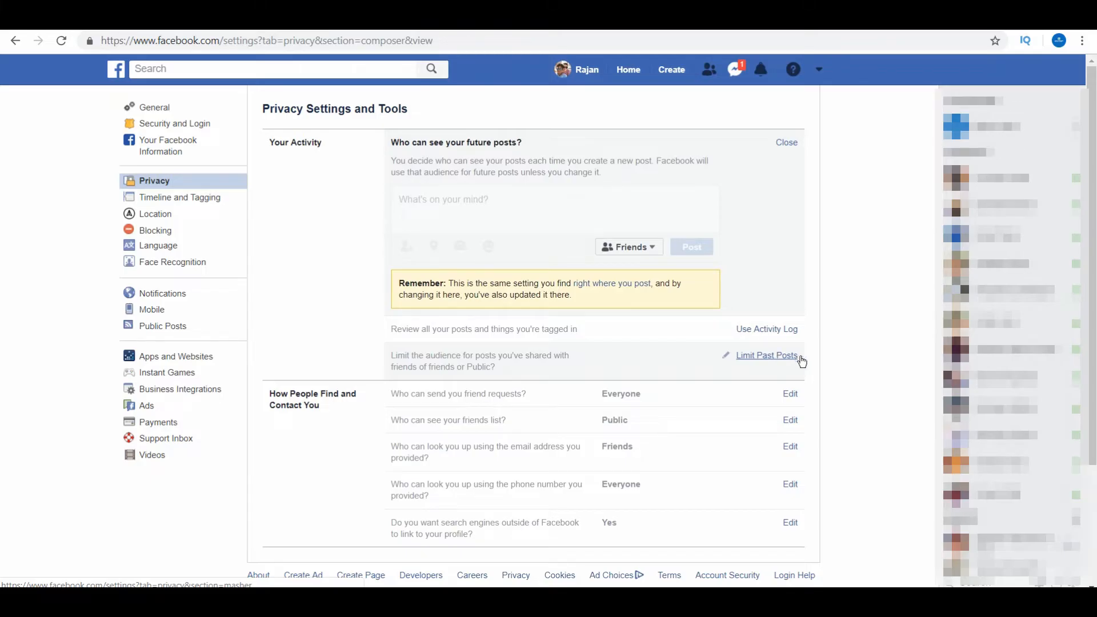
Expand the Limit Past Posts explanation, then collapse it again
left_click(766, 356)
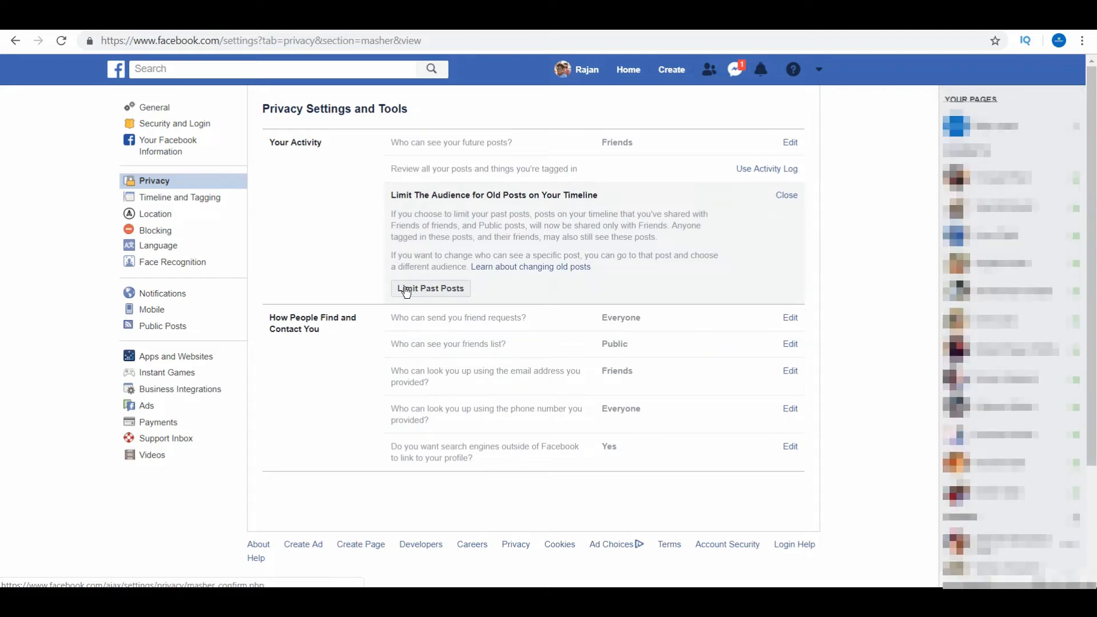
mouse_move(437, 292)
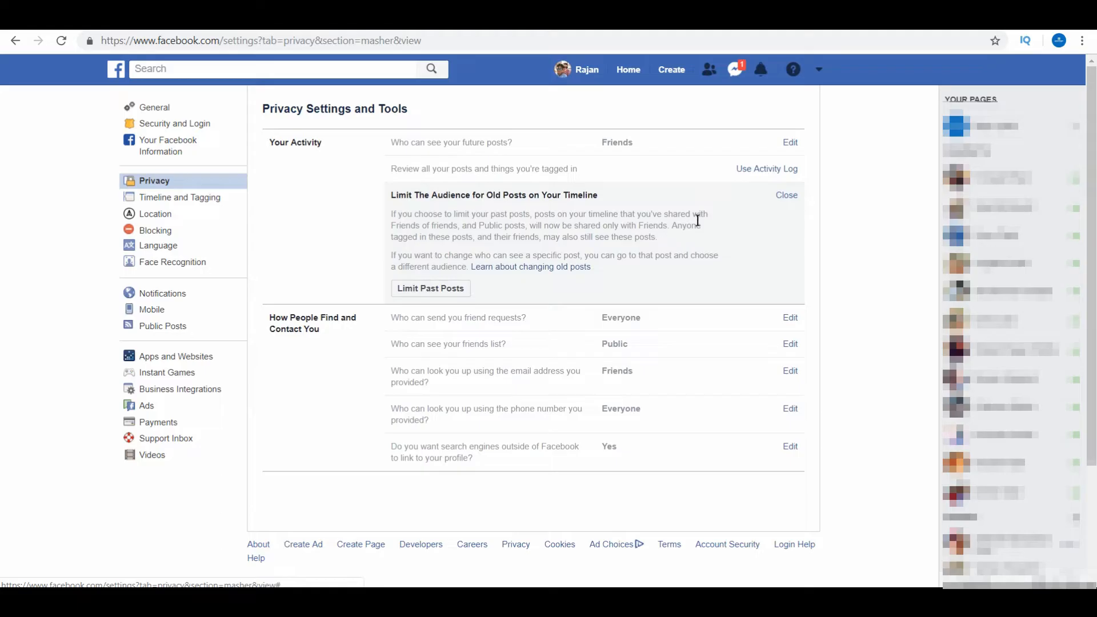
left_click(786, 195)
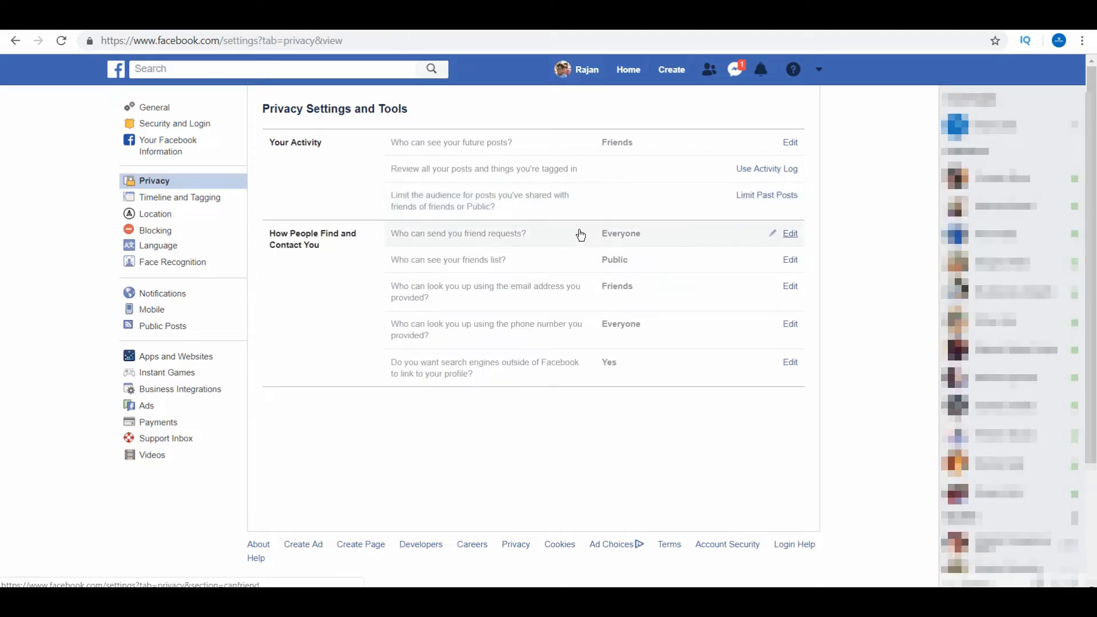
mouse_move(625, 353)
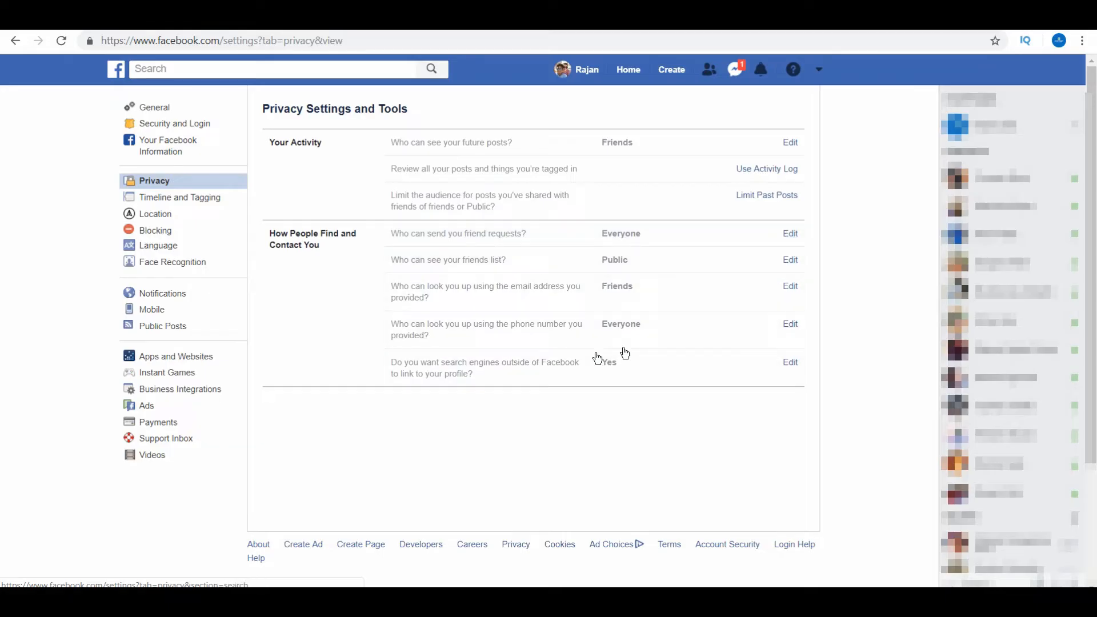
mouse_move(581, 402)
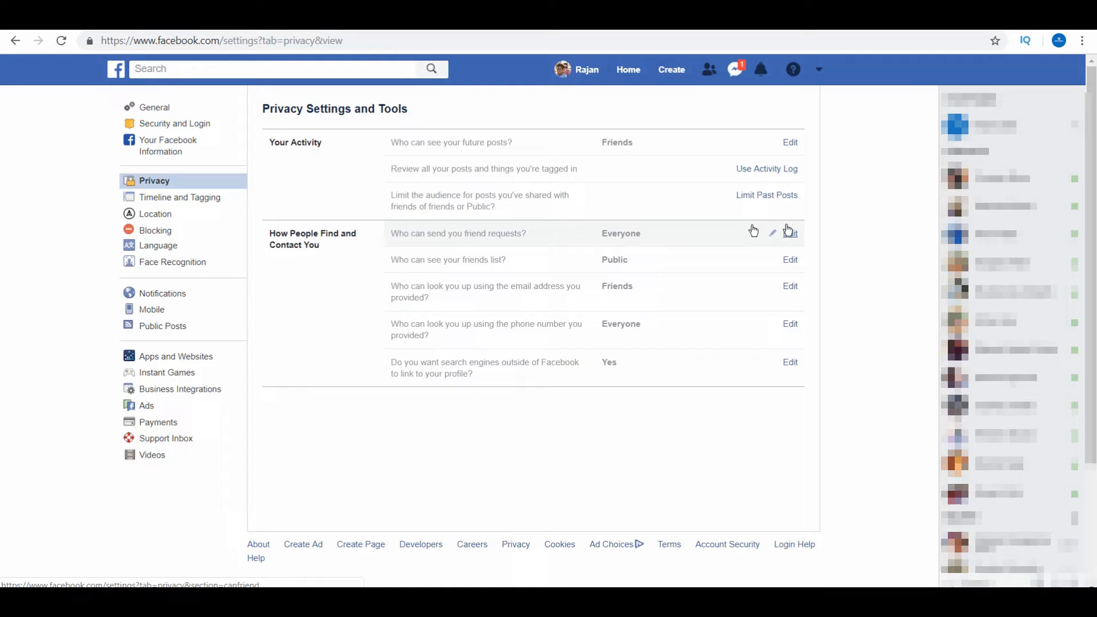
Restrict who can send friend requests to Friends of friends instead of Everyone
left_click(790, 233)
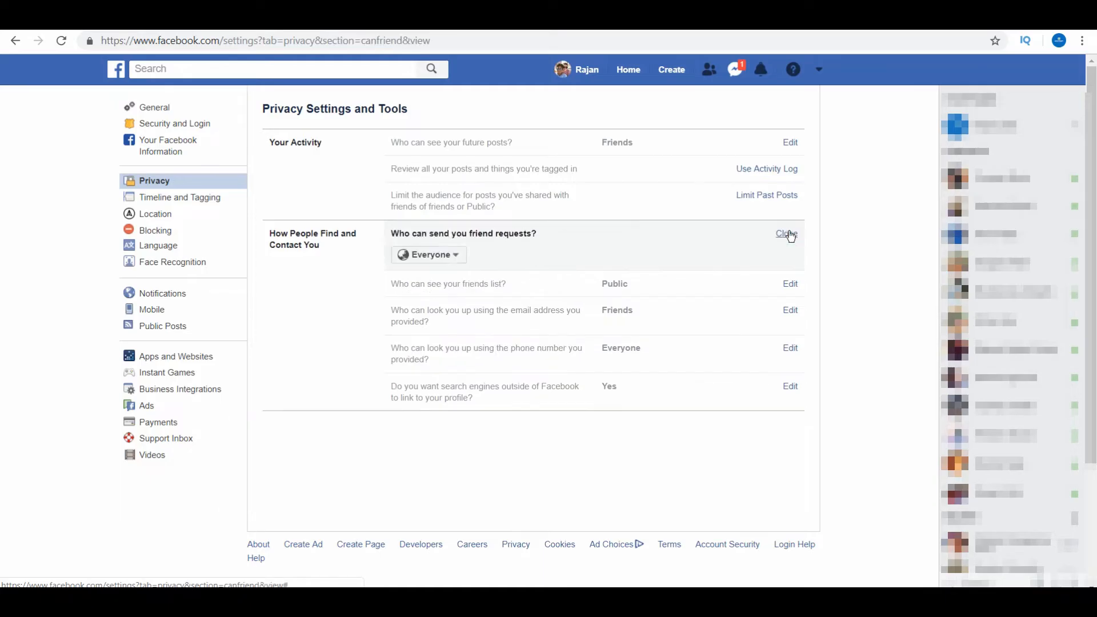
left_click(428, 255)
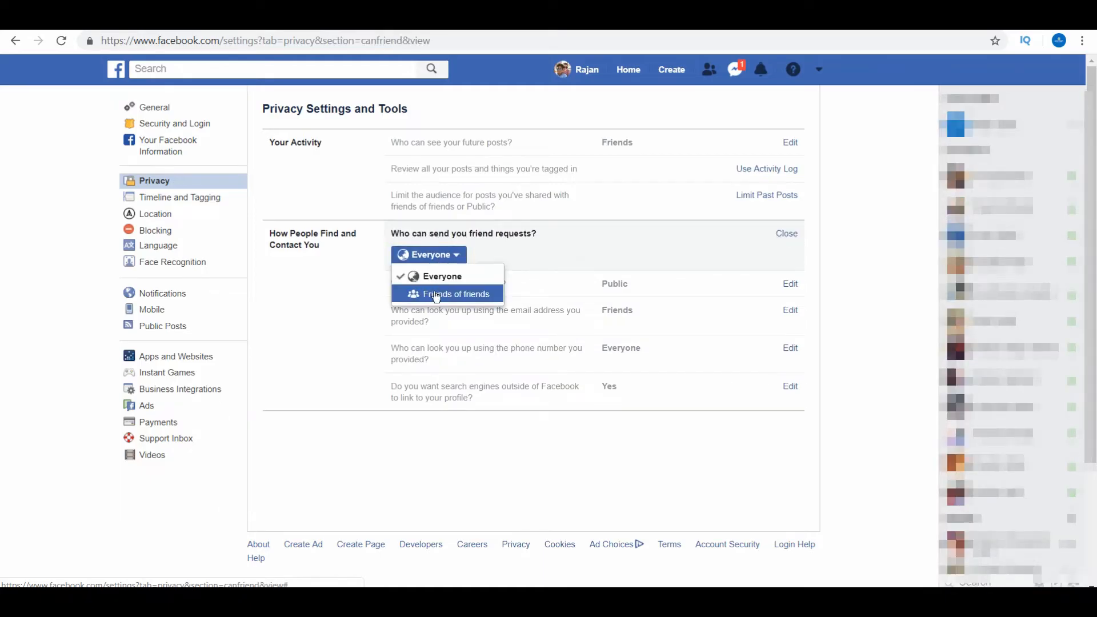
left_click(448, 293)
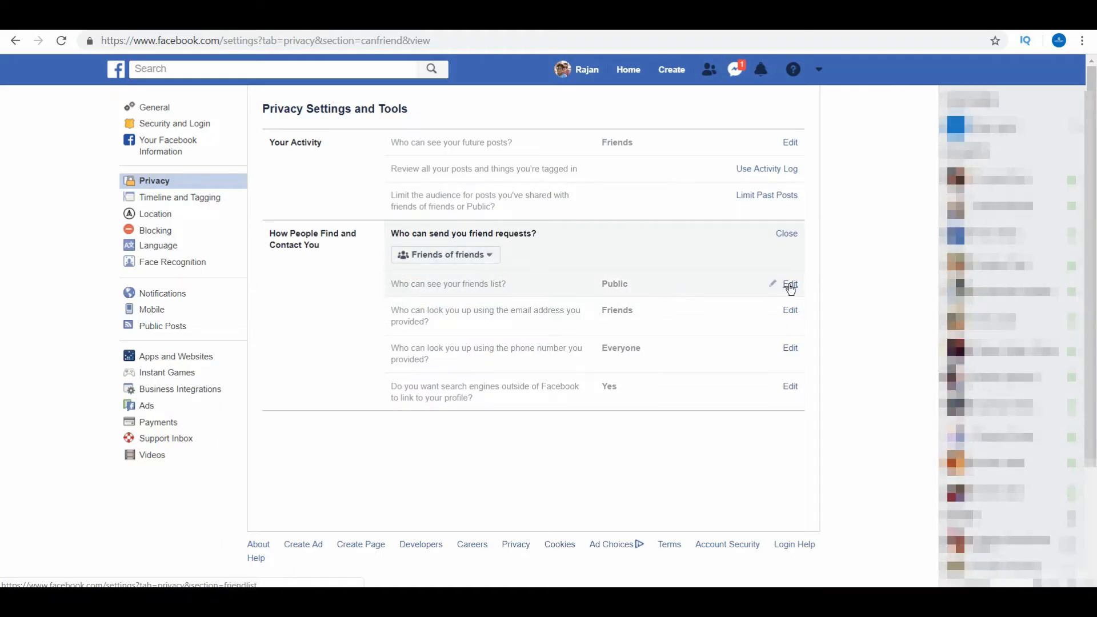
Set friends list visibility to Friends and keep email look-up limited to Friends
left_click(789, 283)
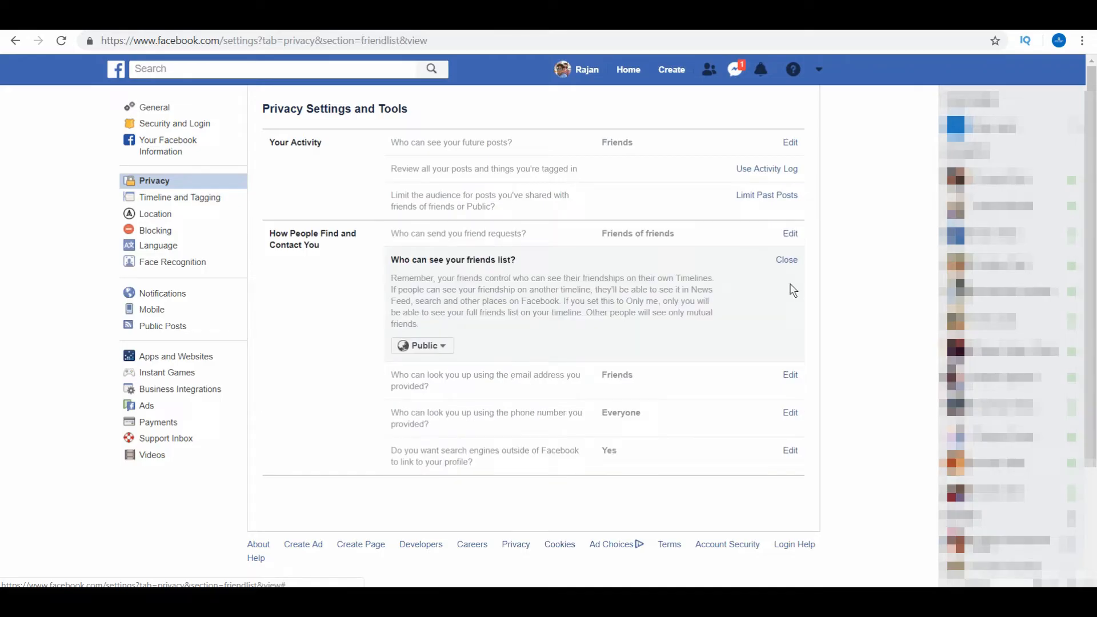
left_click(422, 345)
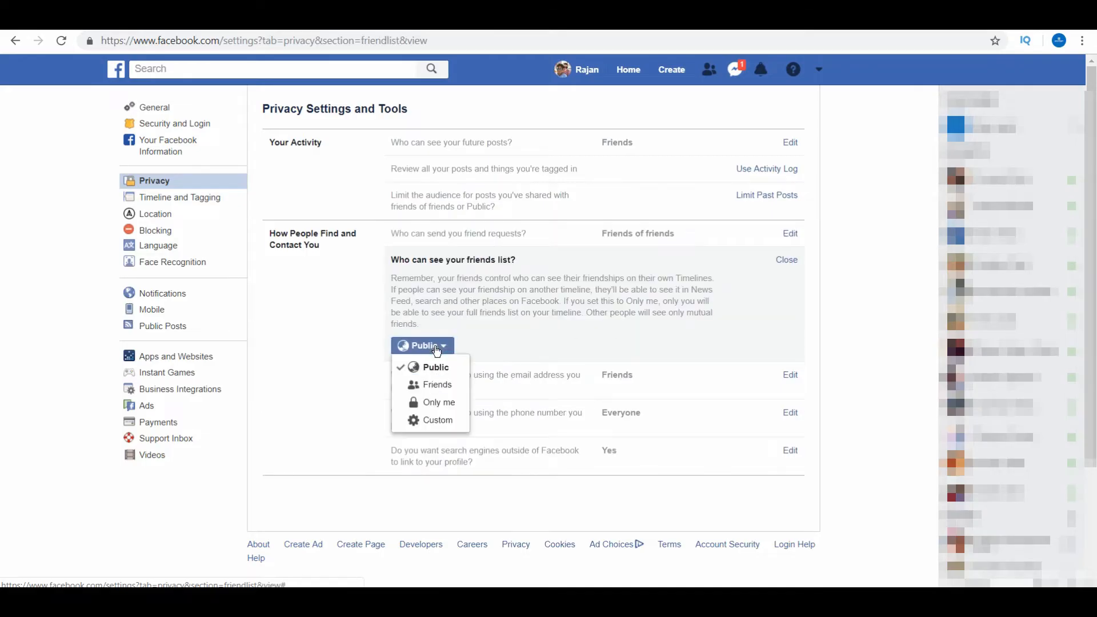
left_click(436, 384)
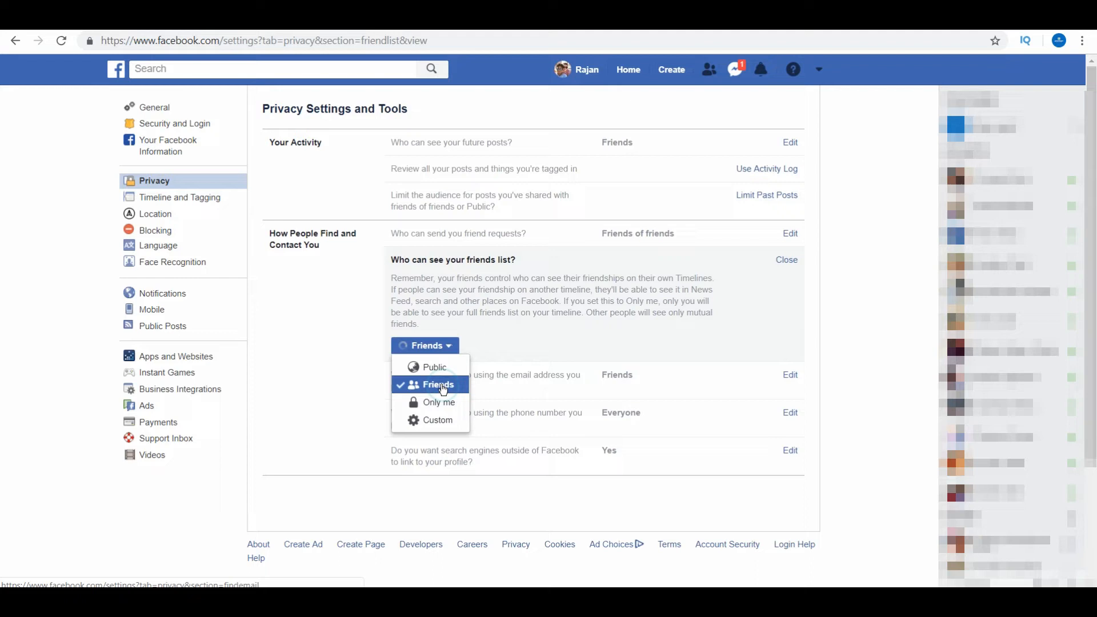
left_click(438, 385)
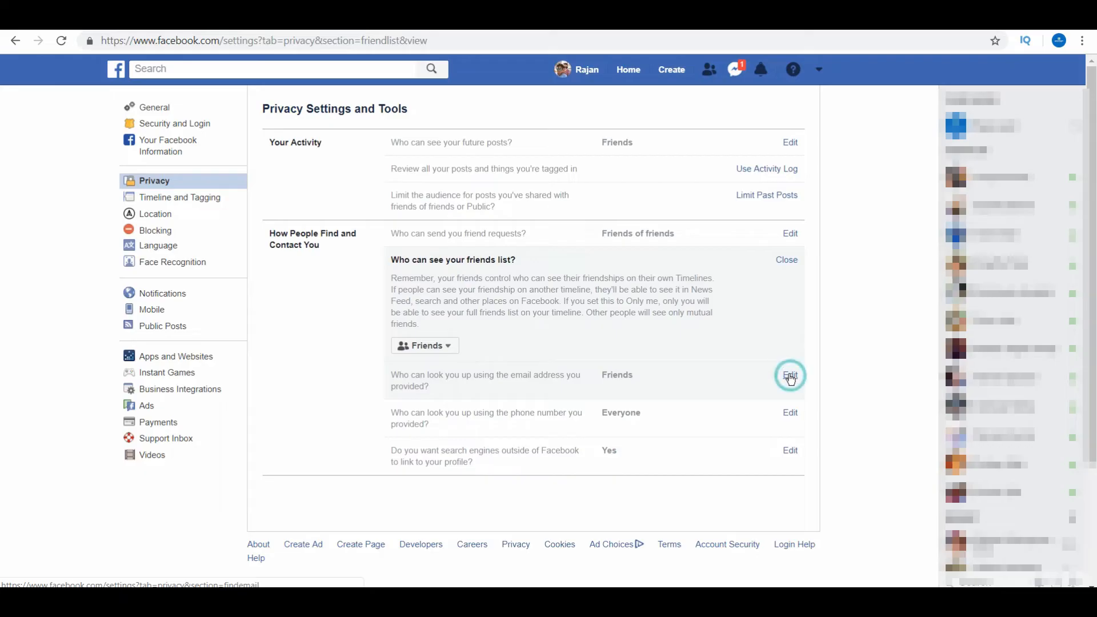
left_click(790, 375)
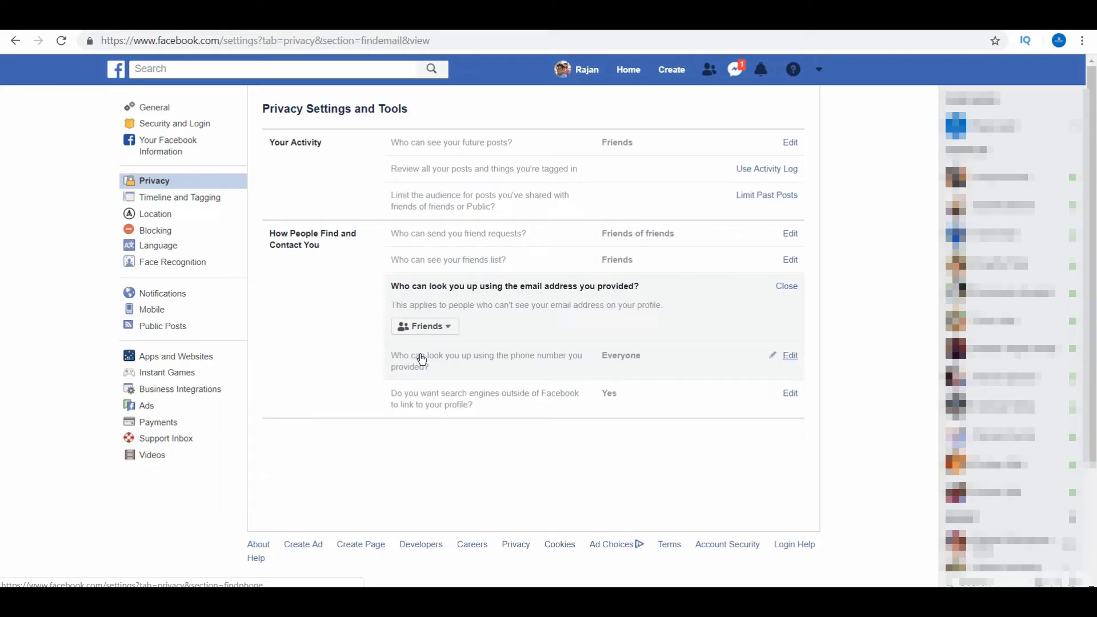
left_click(425, 326)
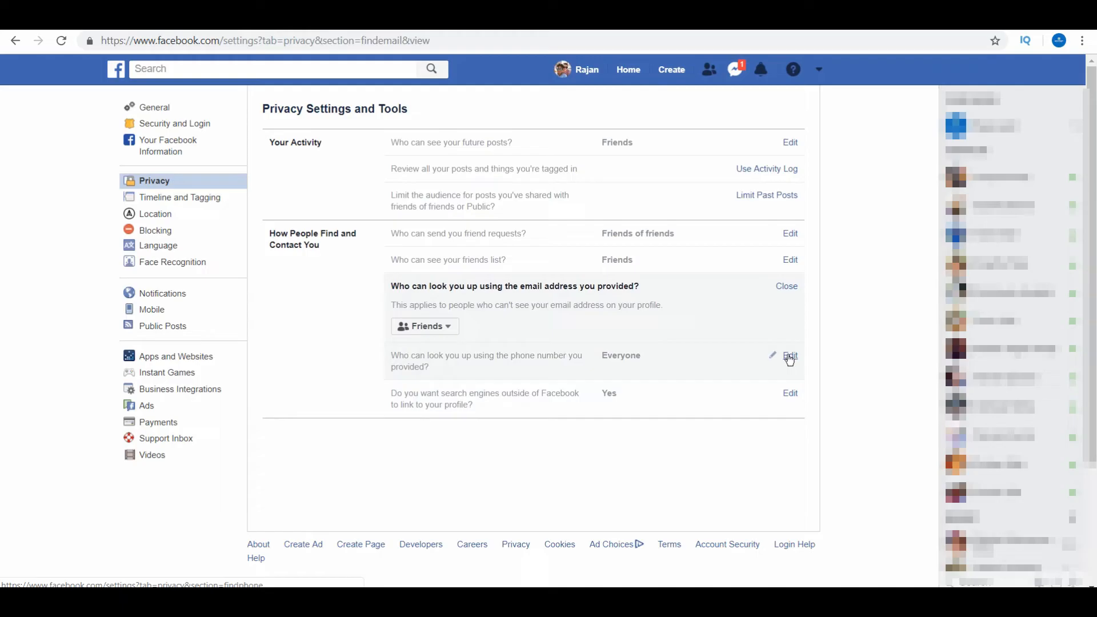
mouse_move(815, 357)
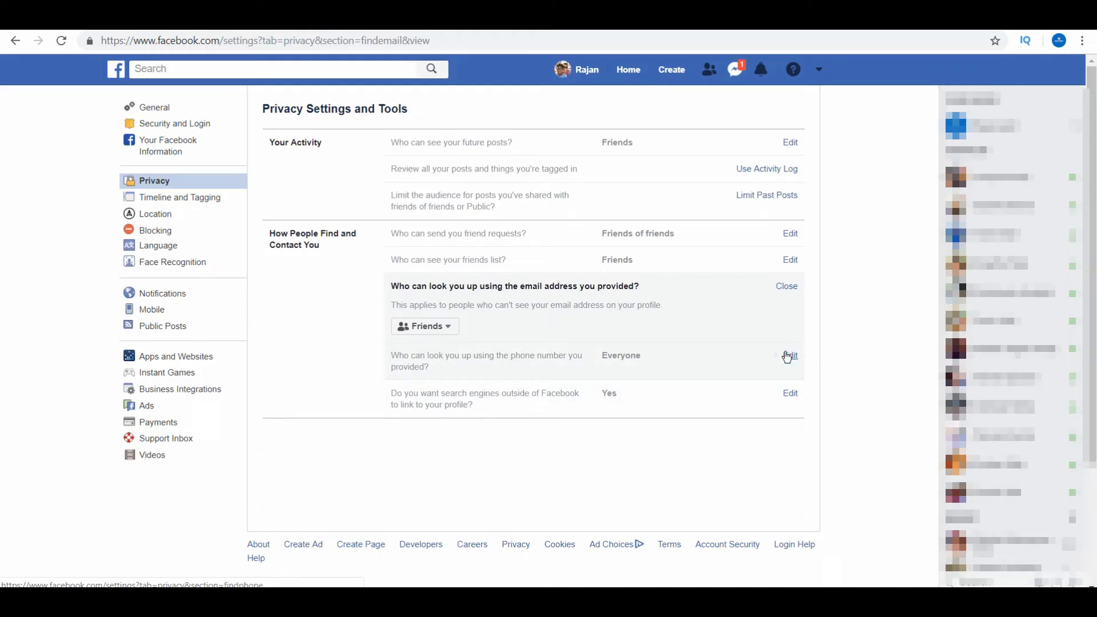
Limit phone number look-up to Friends instead of Everyone
left_click(789, 355)
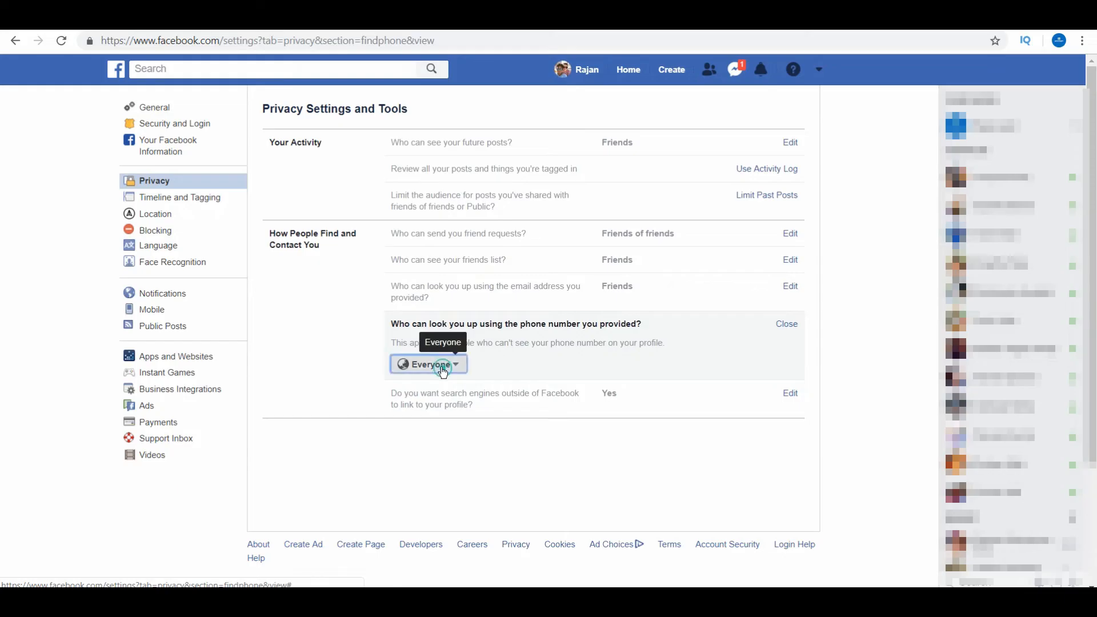
left_click(428, 364)
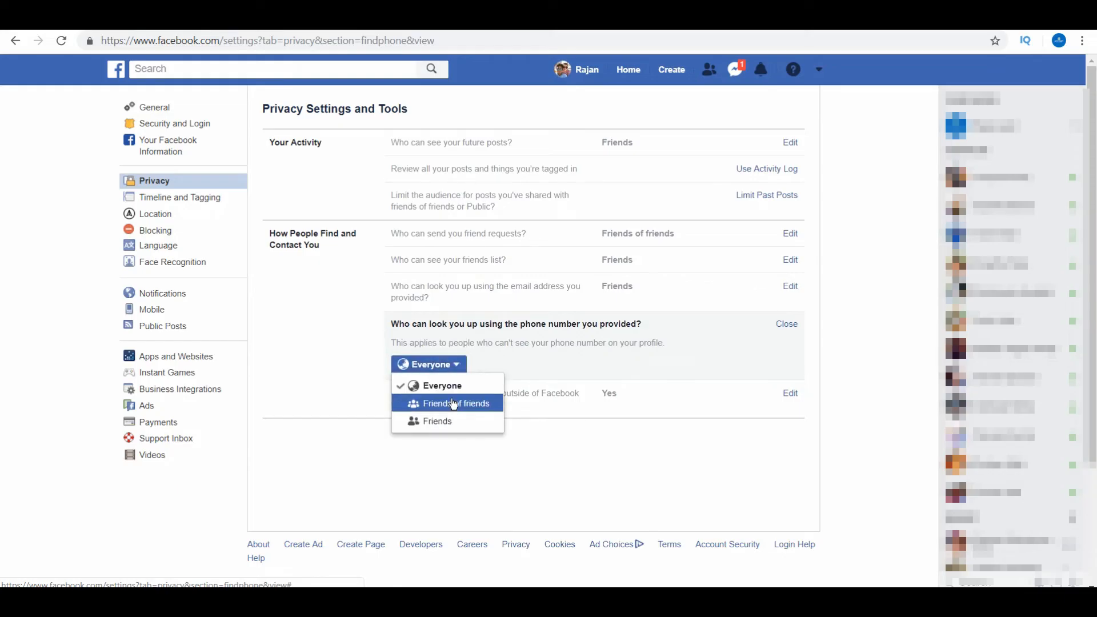
left_click(437, 421)
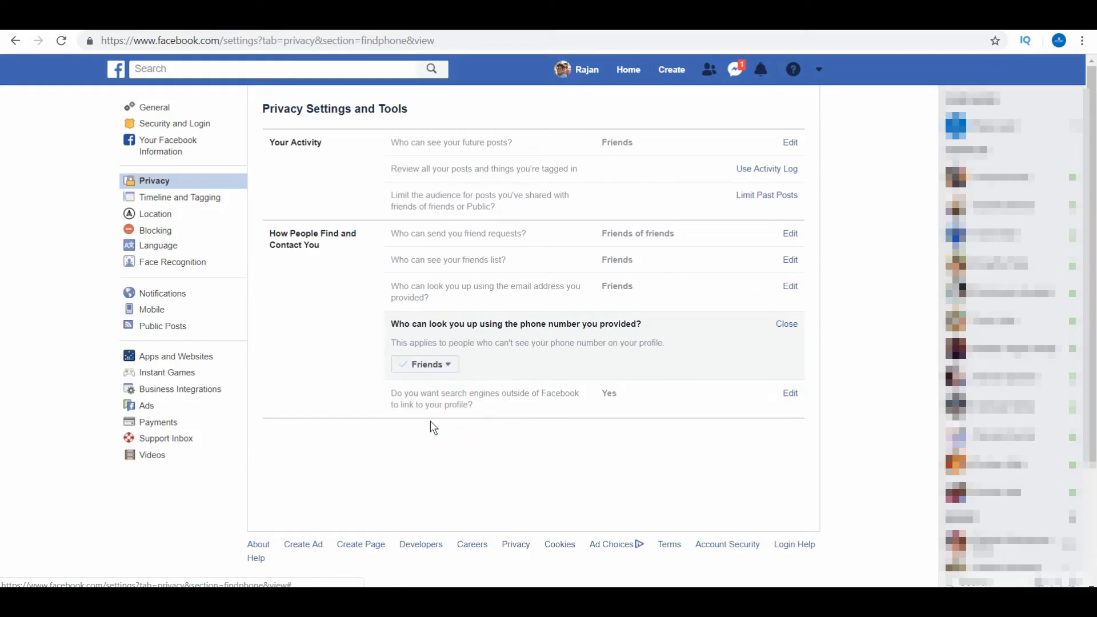
mouse_move(446, 402)
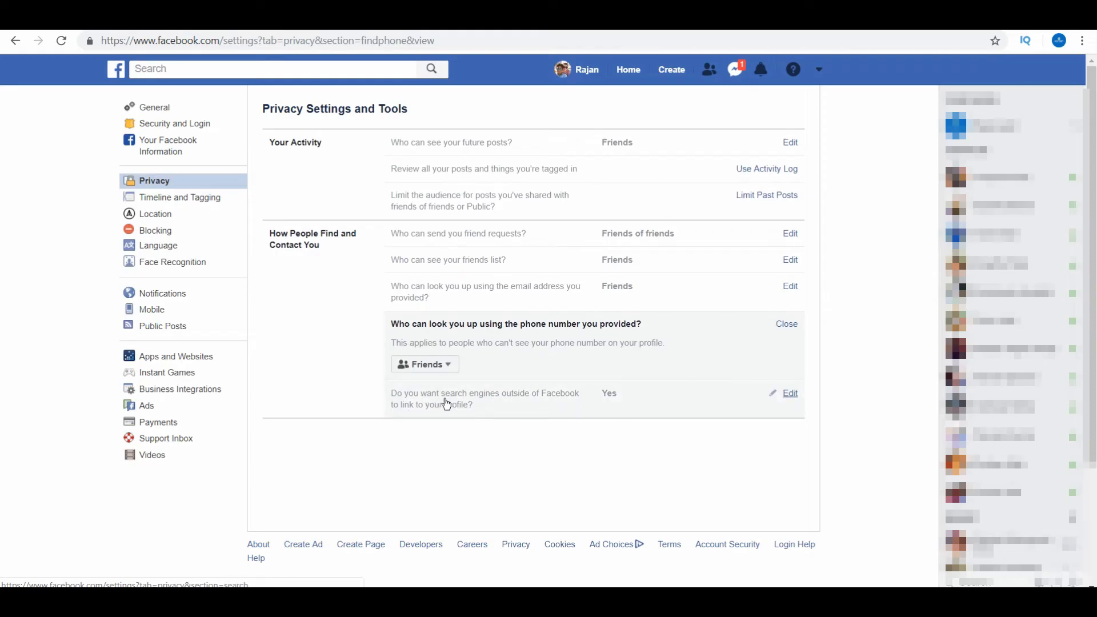
mouse_move(606, 399)
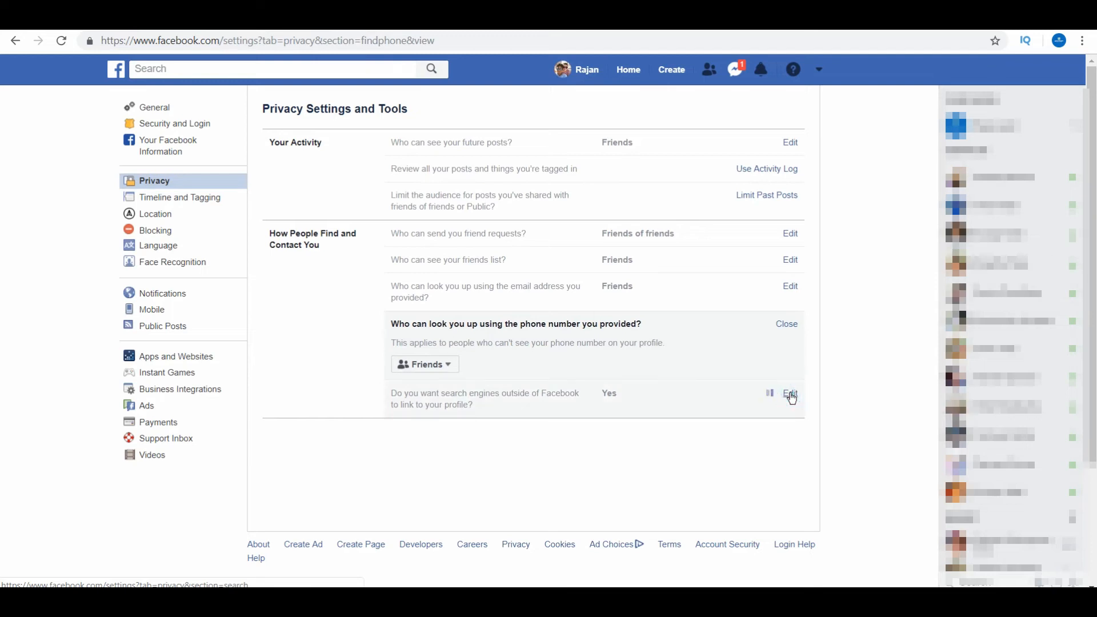
Untick 'Allow search engines' to link to your profile and confirm Turn Off
left_click(790, 393)
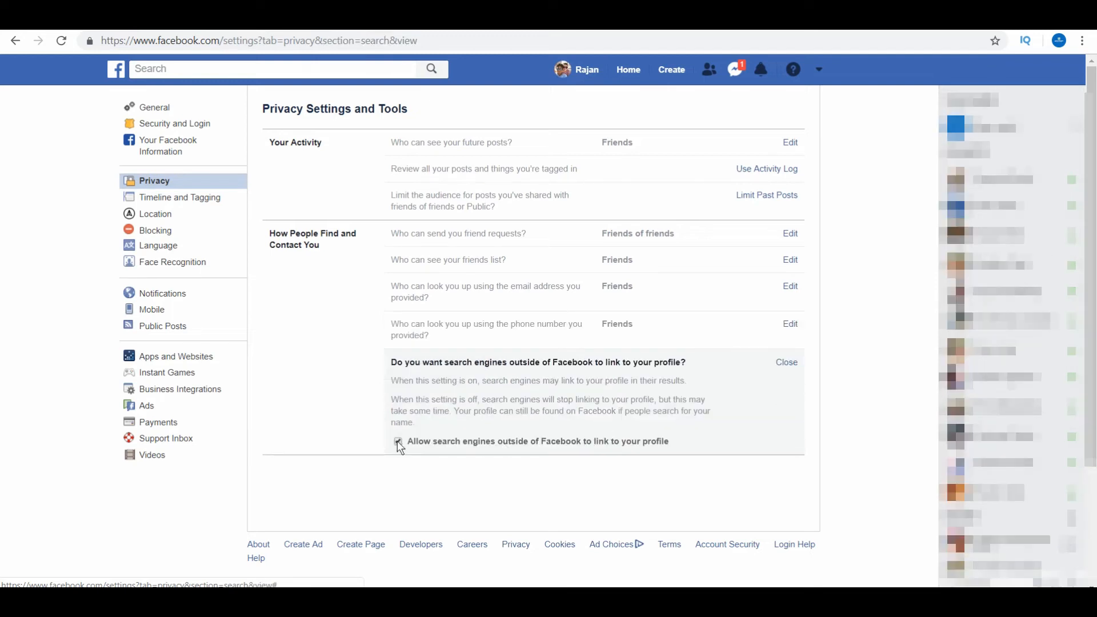
left_click(398, 441)
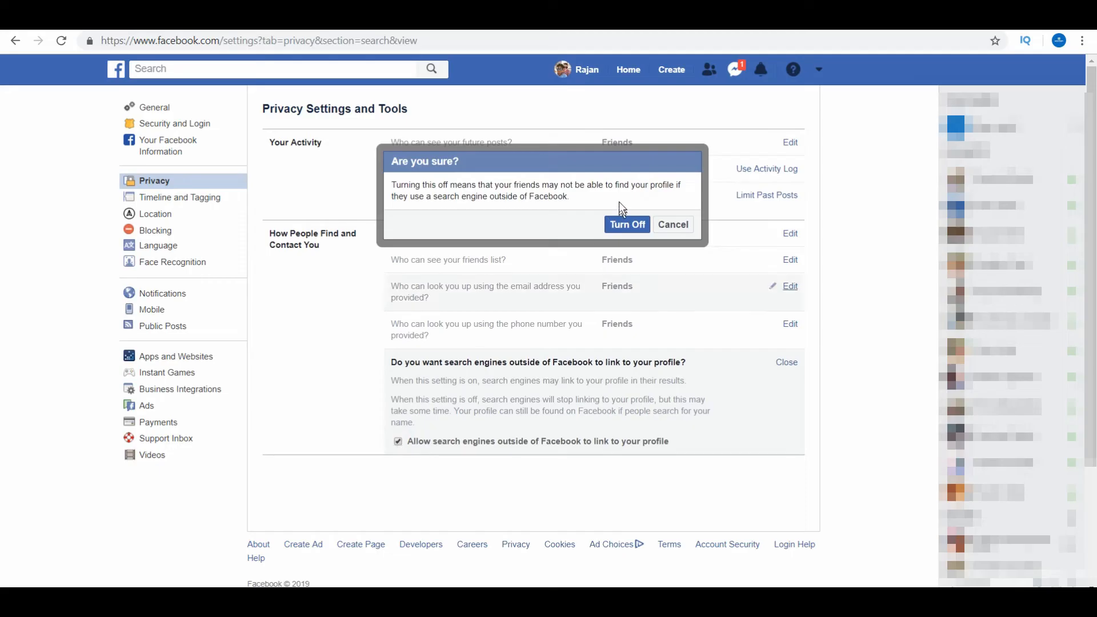
left_click(627, 224)
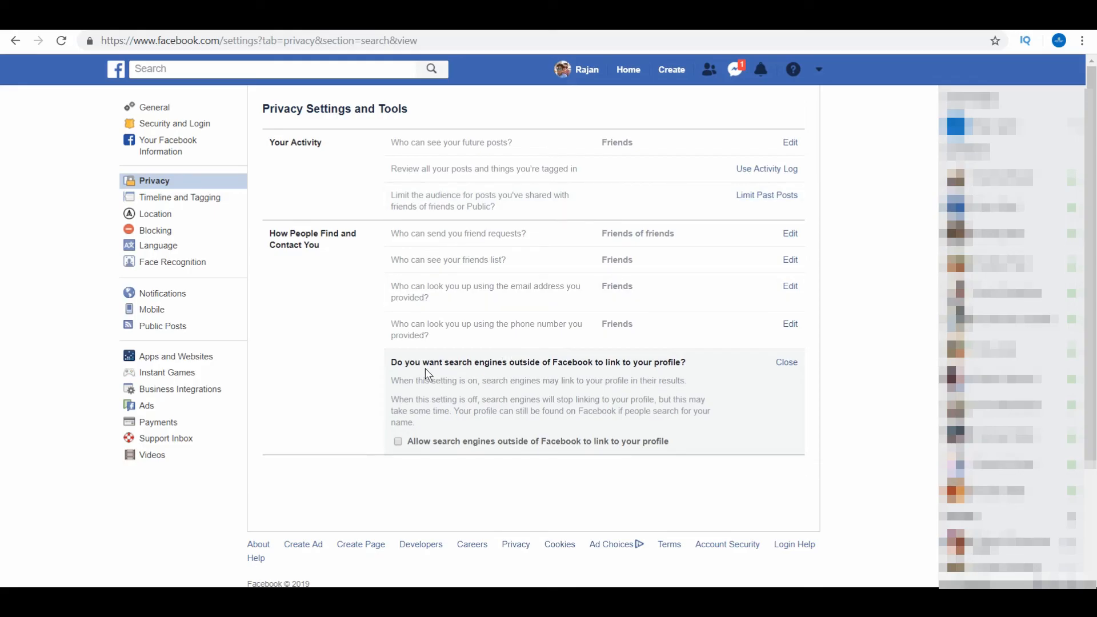
mouse_move(187, 209)
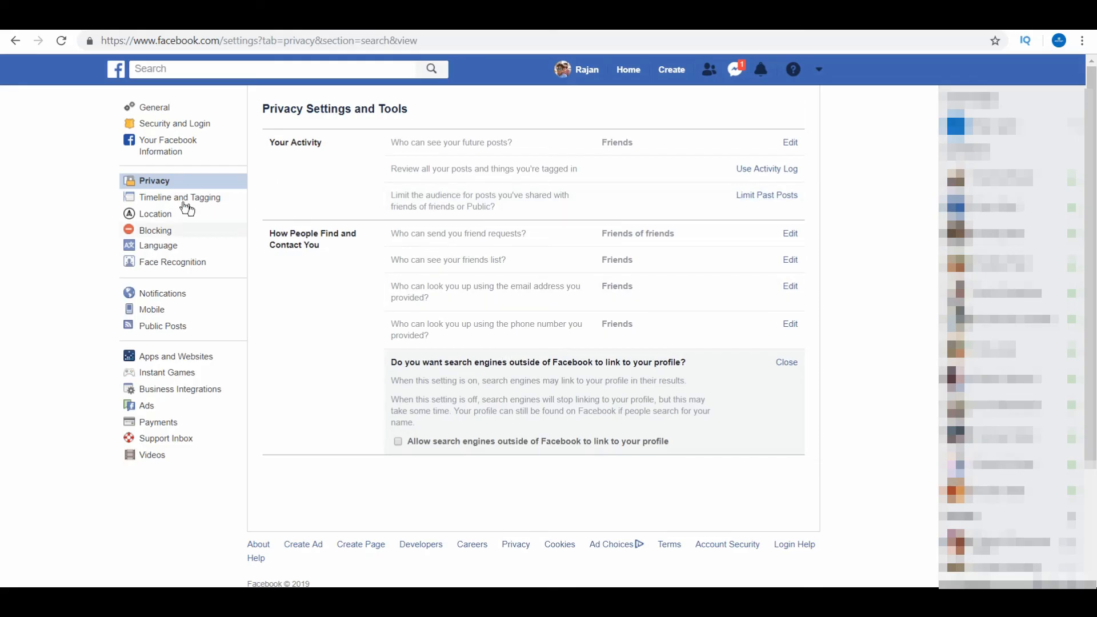
mouse_move(170, 202)
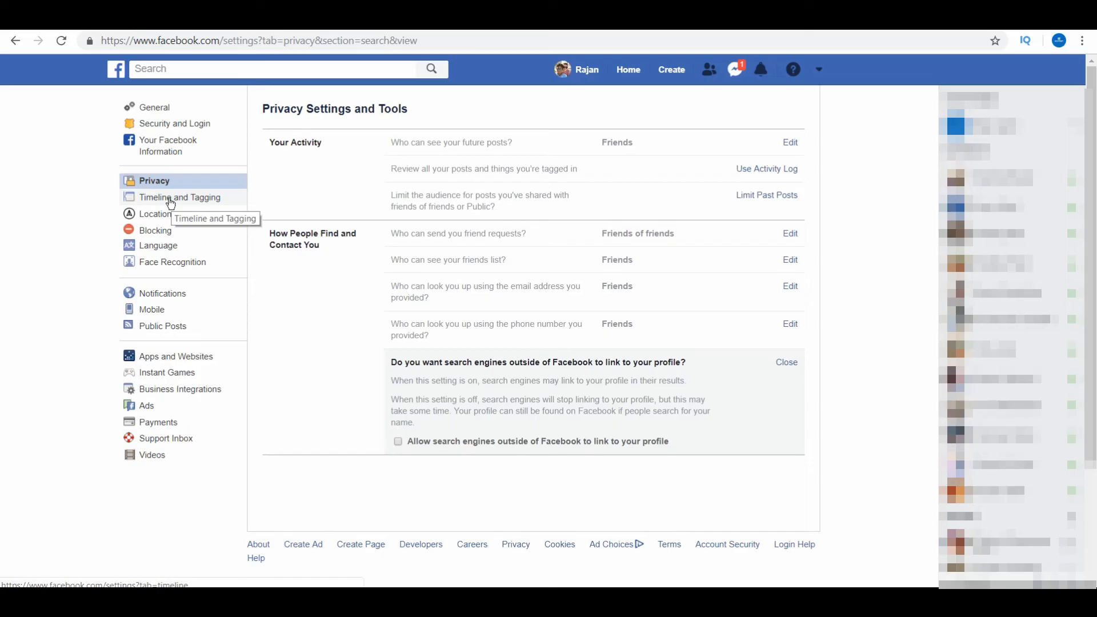
In Timeline and Tagging, limit who sees posts you're tagged in to Friends
left_click(179, 197)
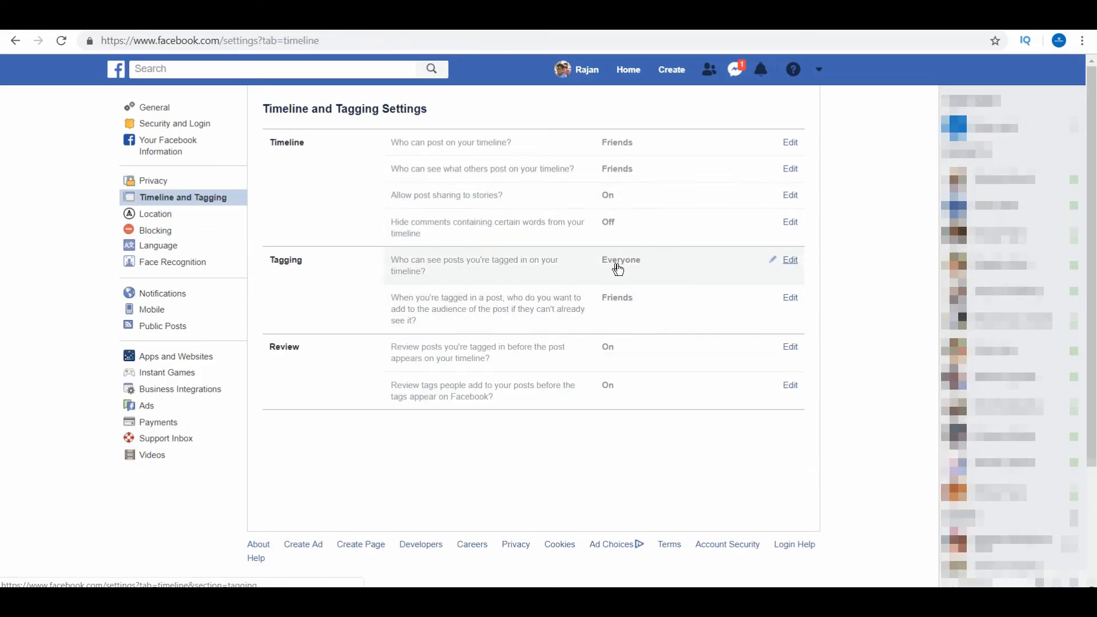
left_click(789, 260)
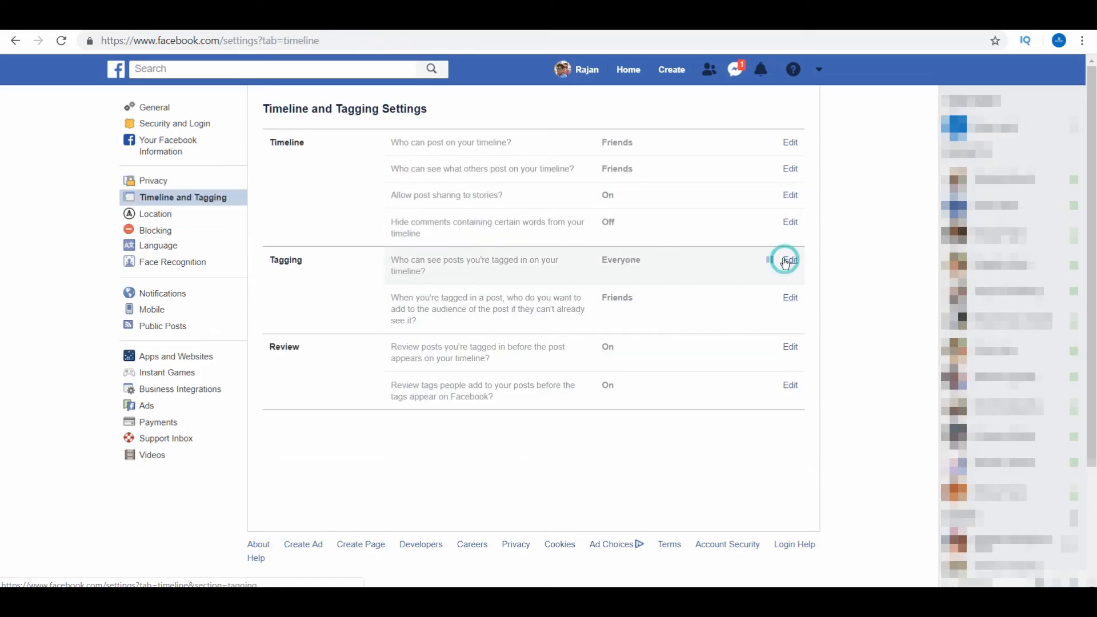
left_click(789, 260)
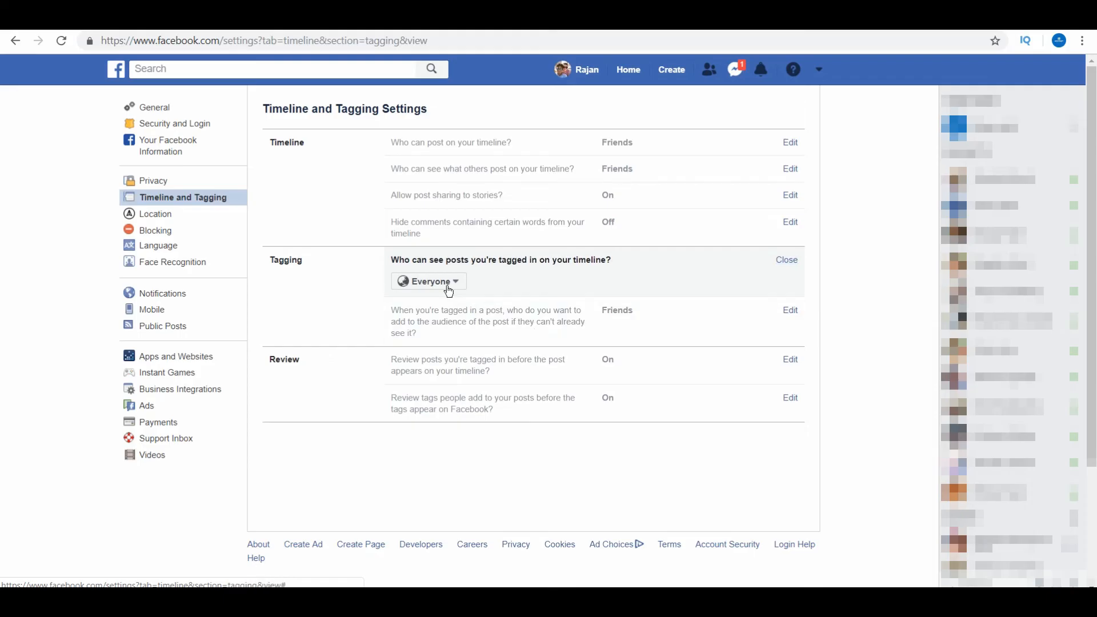
left_click(428, 281)
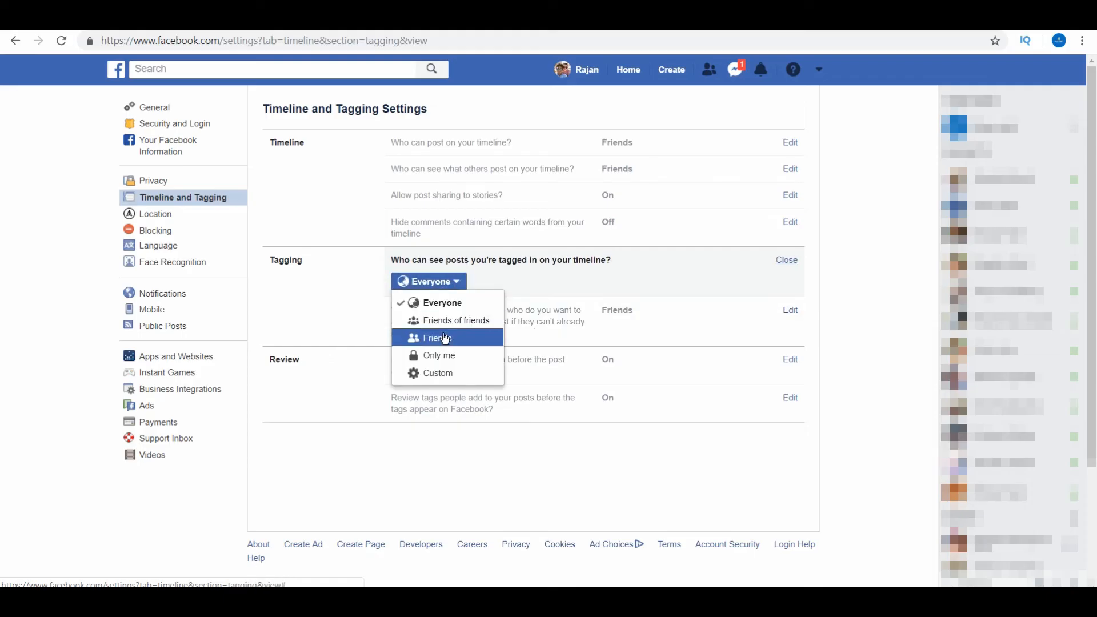
left_click(436, 337)
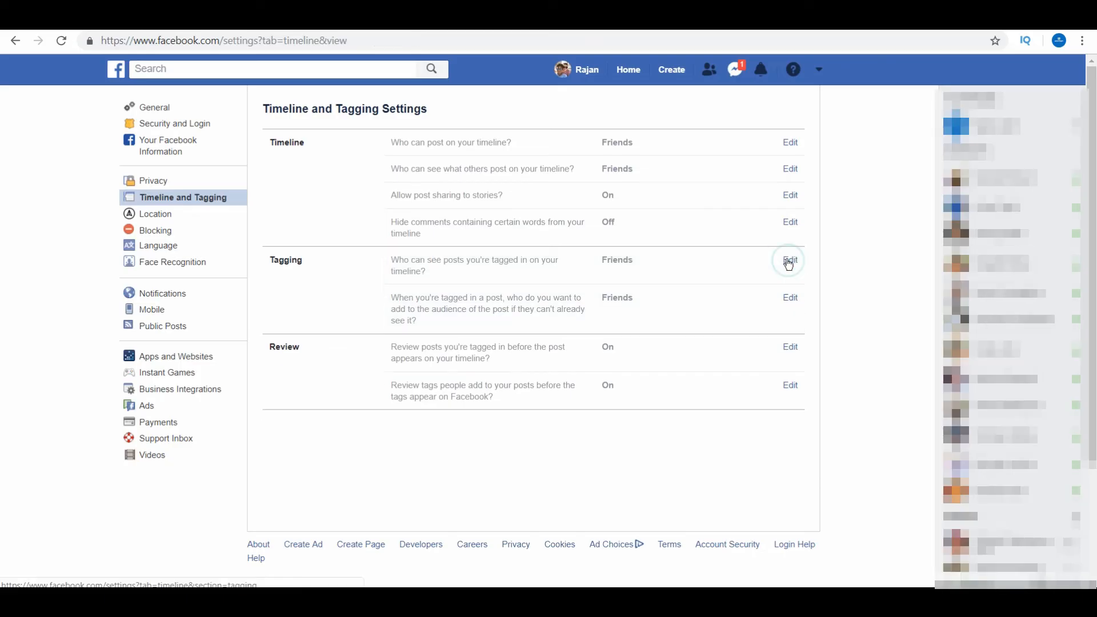
mouse_move(181, 250)
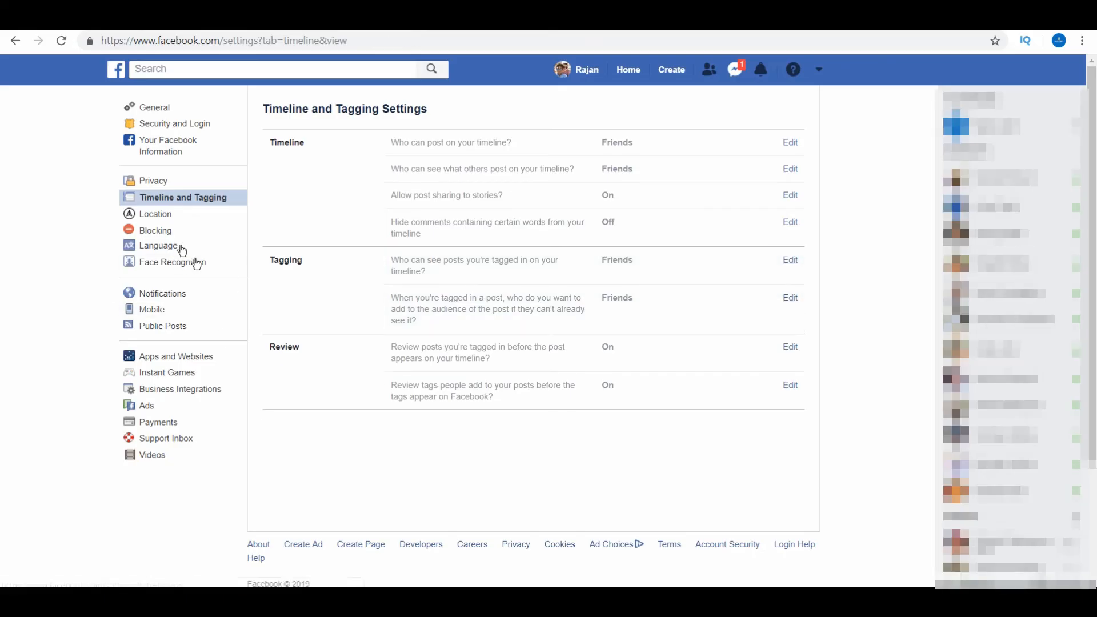
Set the Face Recognition setting to No and close it
left_click(172, 262)
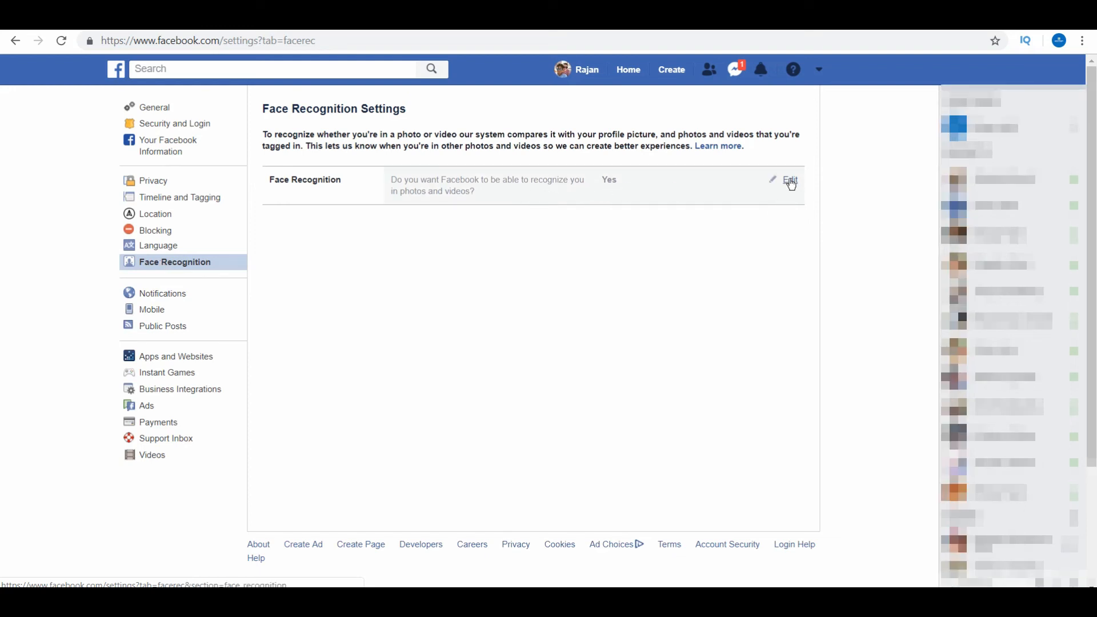
left_click(791, 180)
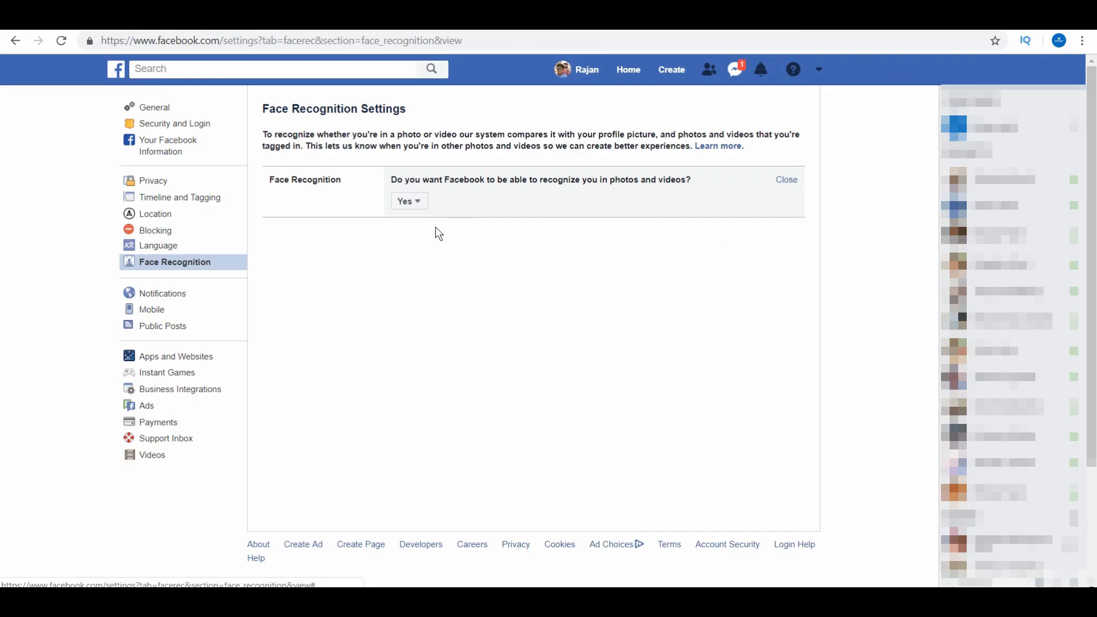
left_click(409, 200)
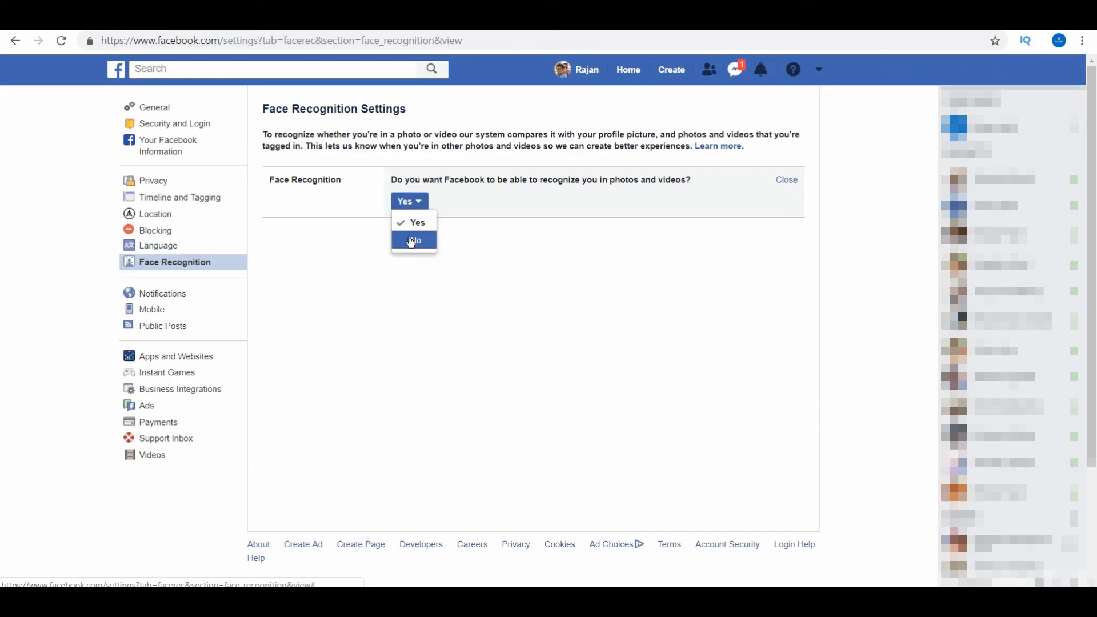
left_click(414, 240)
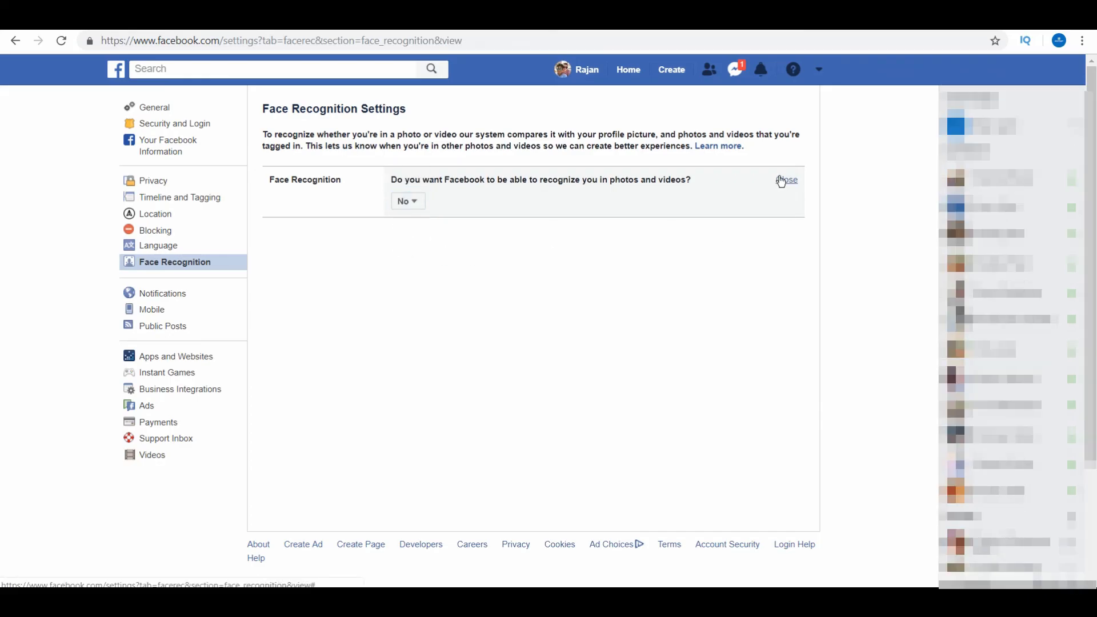
left_click(788, 180)
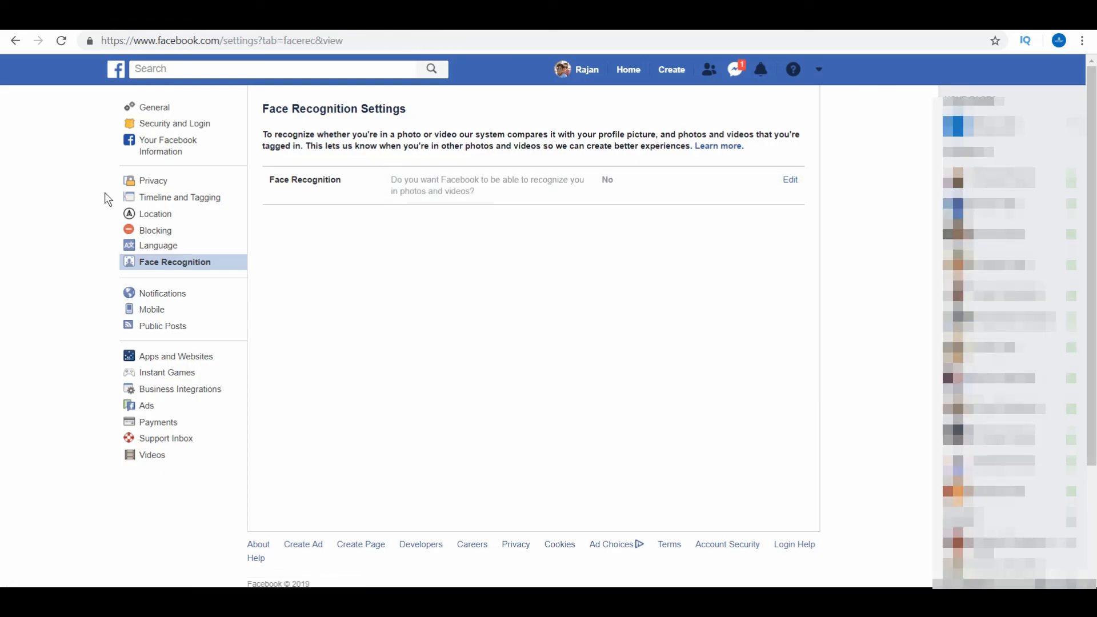
mouse_move(83, 253)
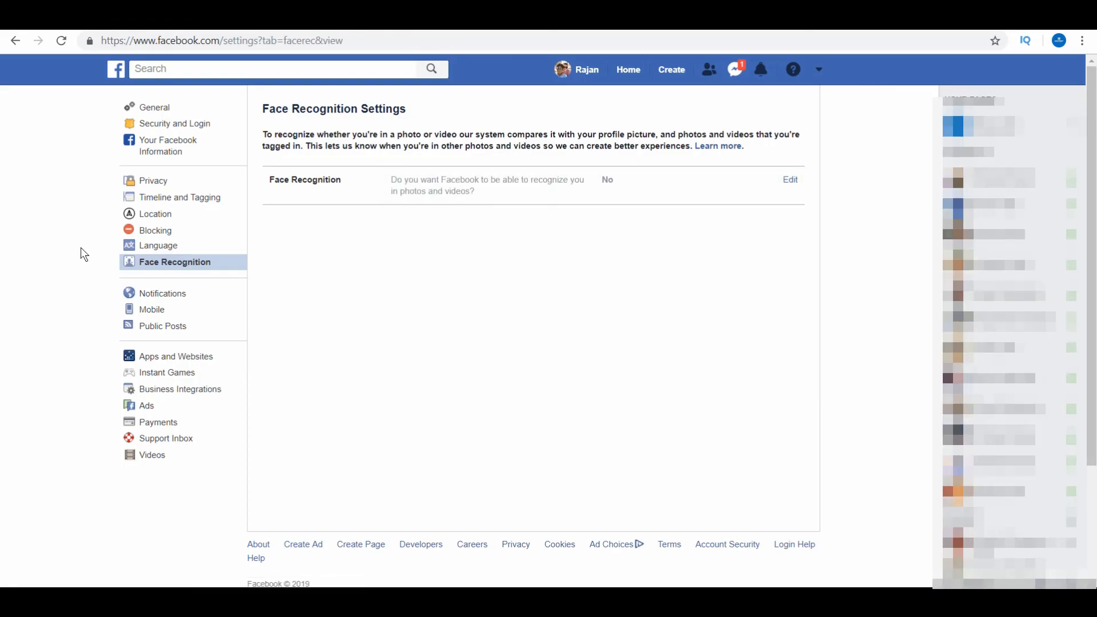